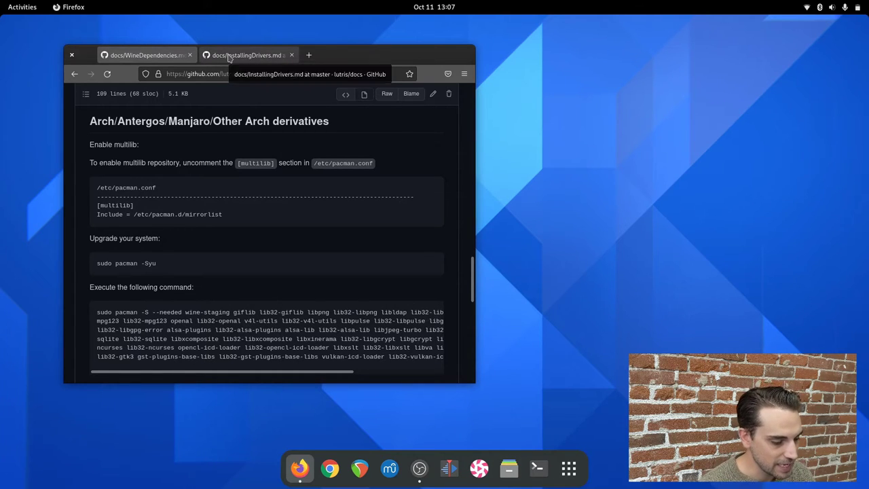
- Look through the driver installation guide, then return to the Wine dependencies guide
click(142, 55)
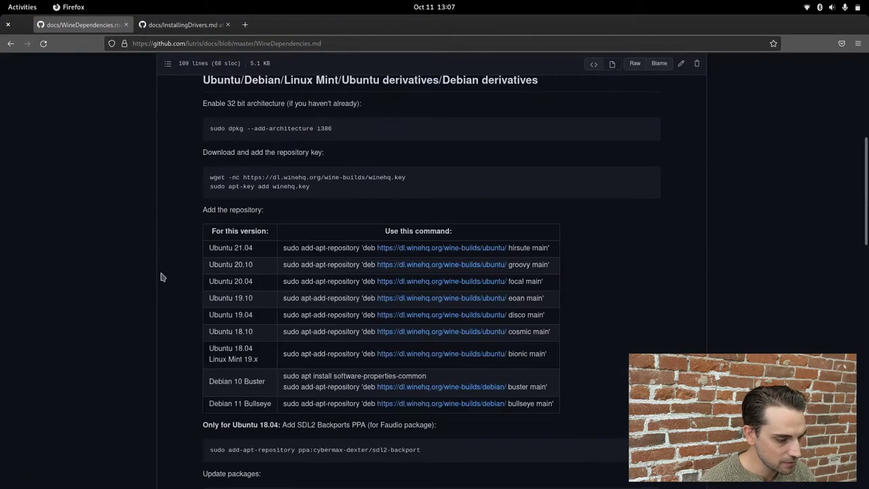
scroll(up, 3)
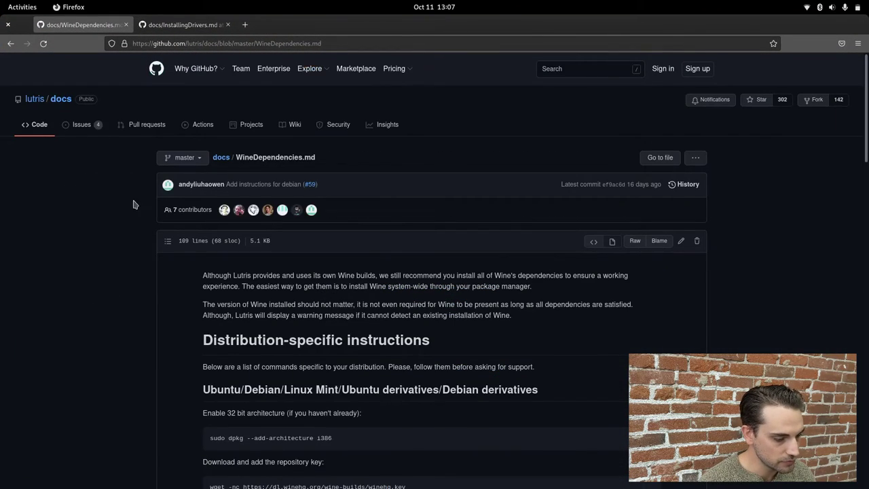
scroll(down, 3)
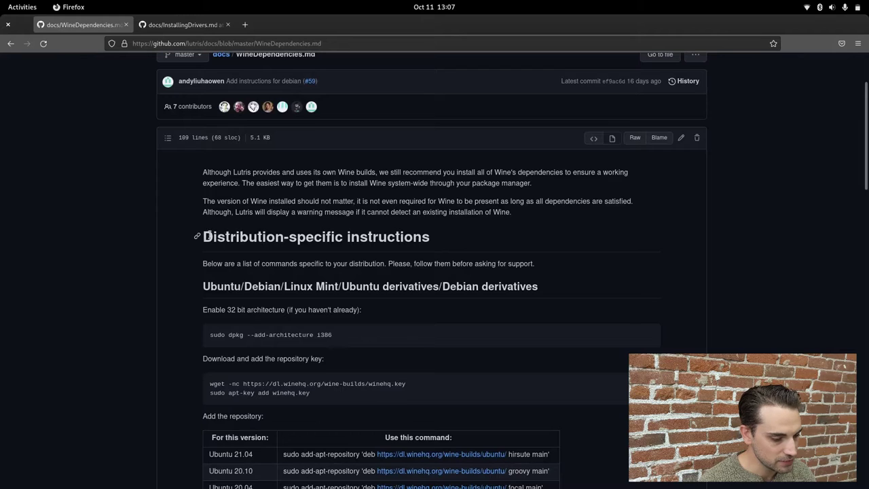
mouse_move(173, 446)
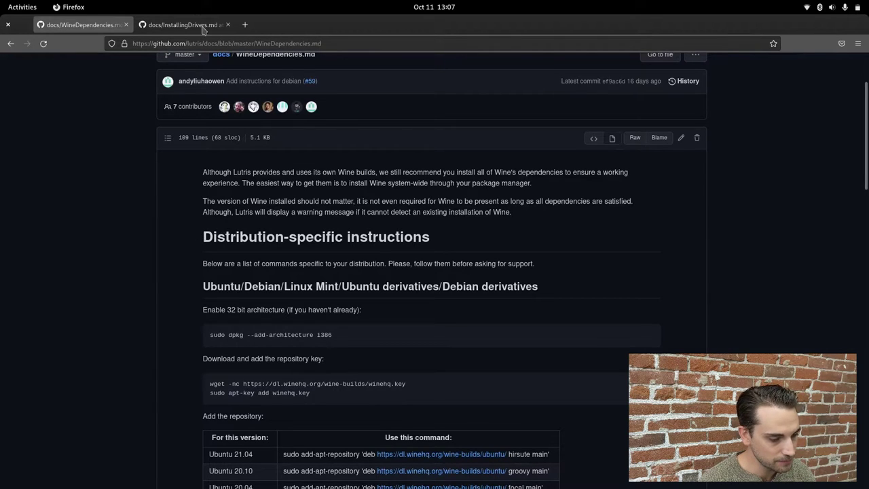
click(180, 25)
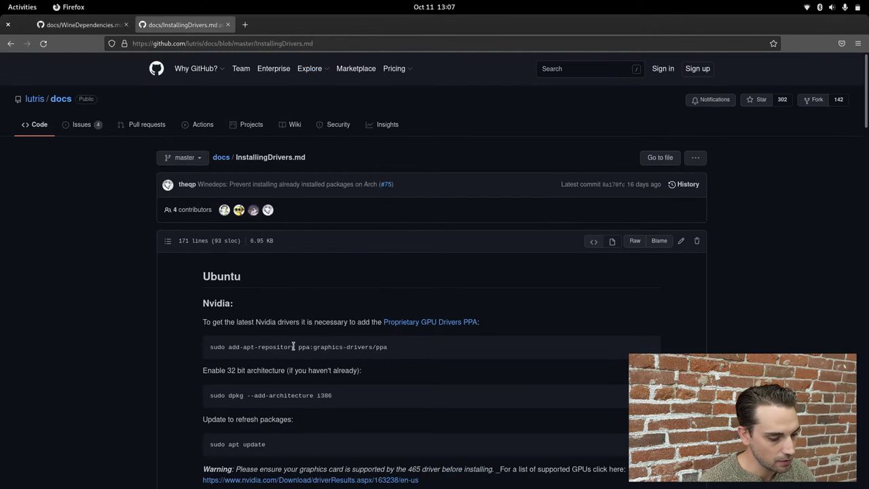
mouse_move(351, 340)
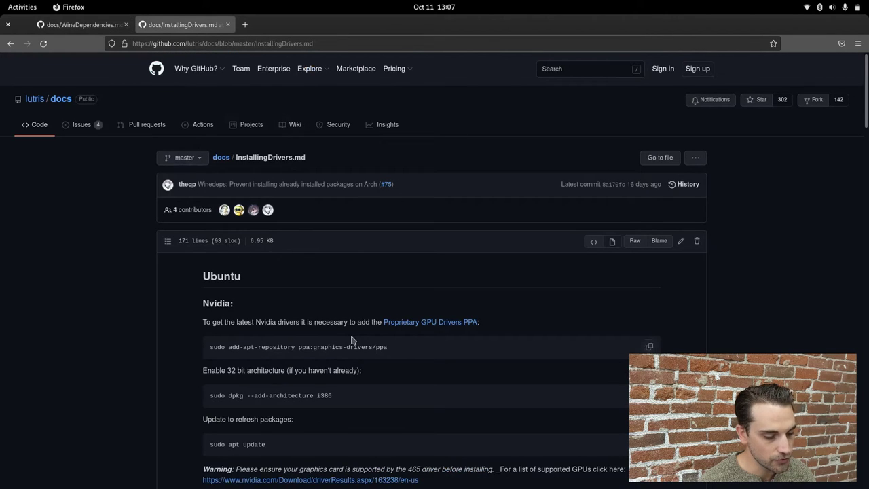
mouse_move(218, 303)
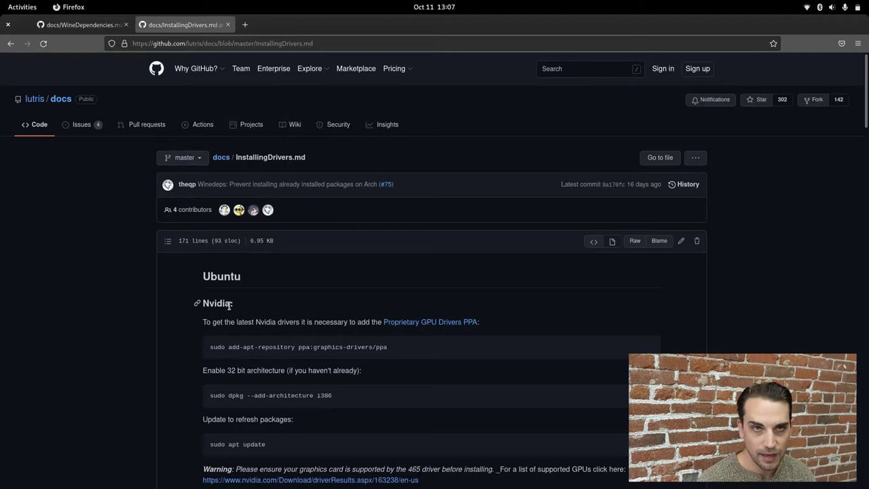
scroll(down, 3)
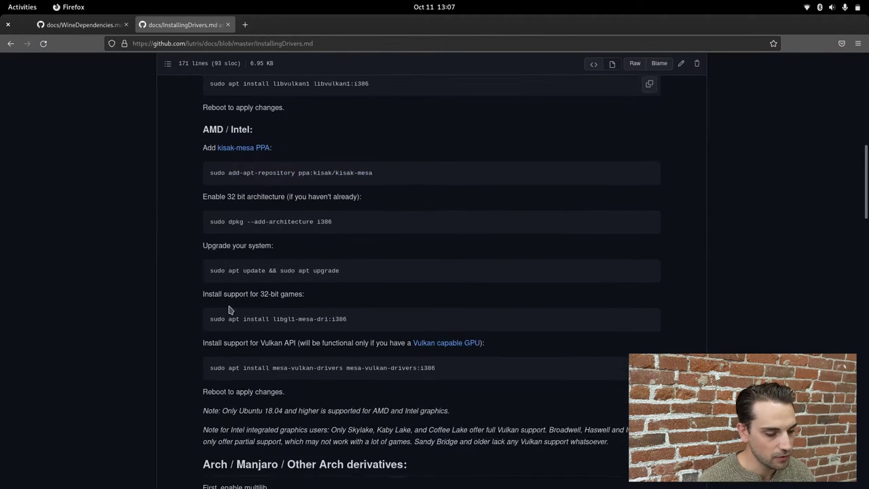
scroll(up, 3)
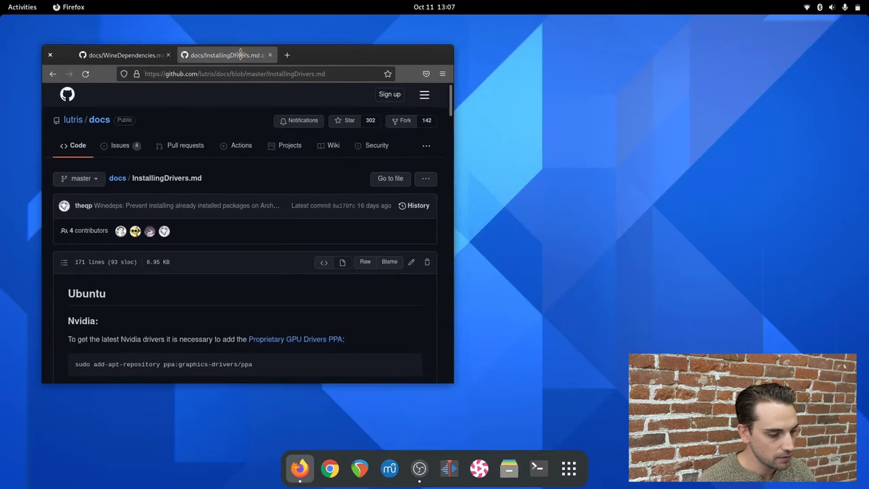
click(123, 55)
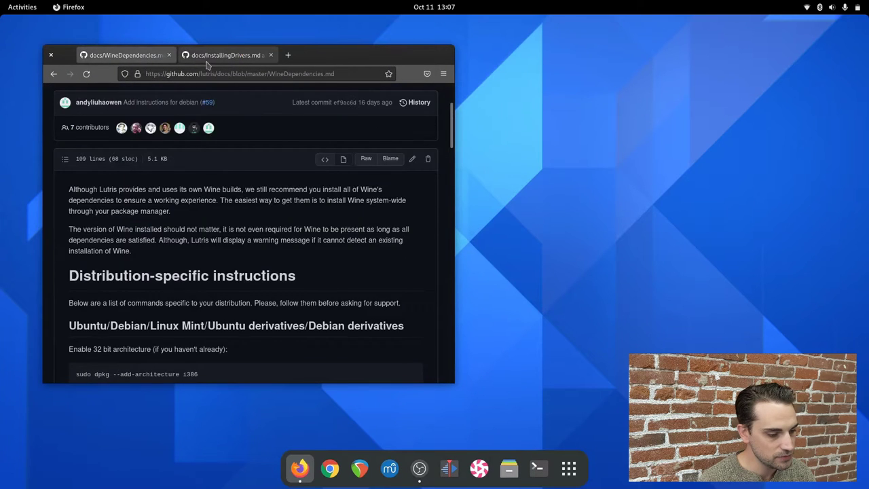
mouse_move(228, 55)
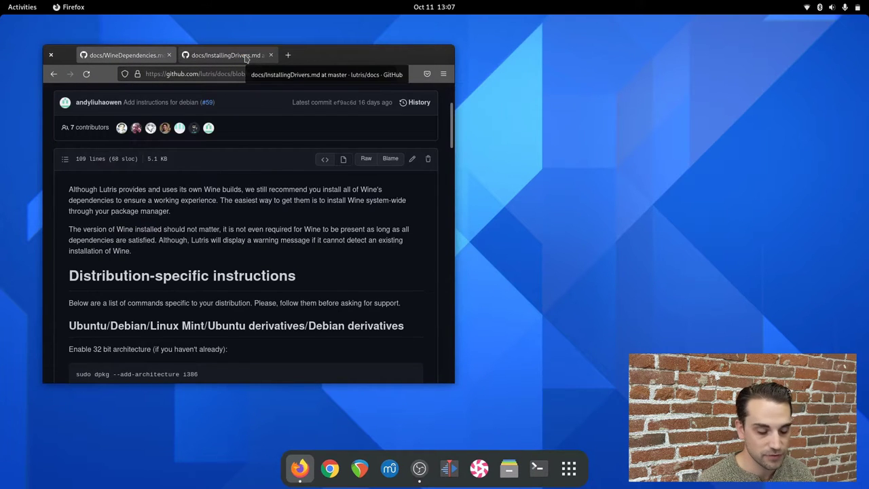
click(122, 55)
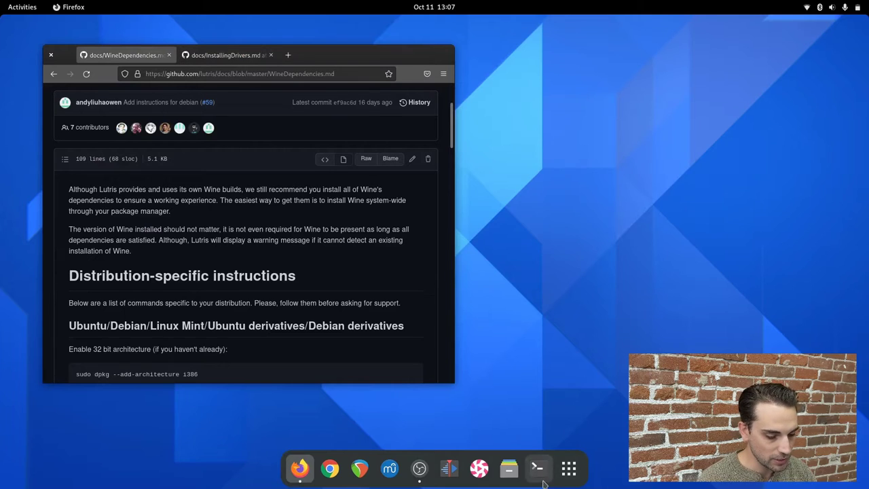
- Open a terminal beside Firefox and scroll the guide to the Arch multilib section
click(538, 468)
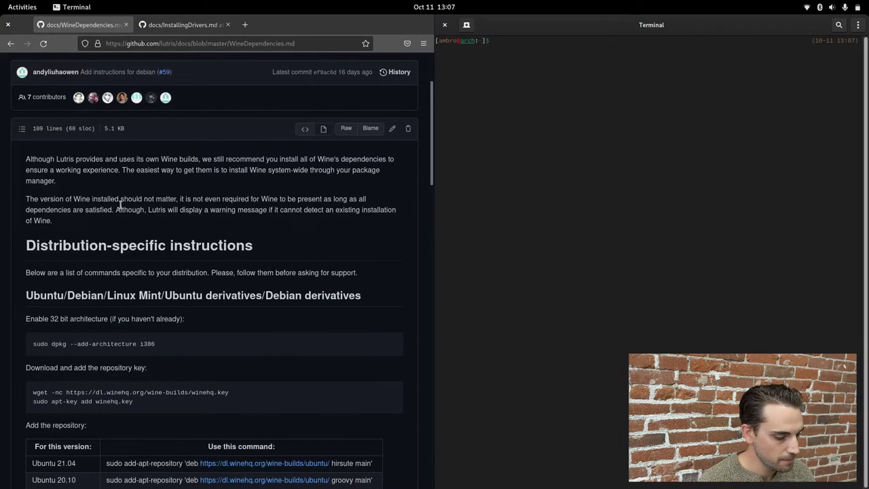
scroll(up, 3)
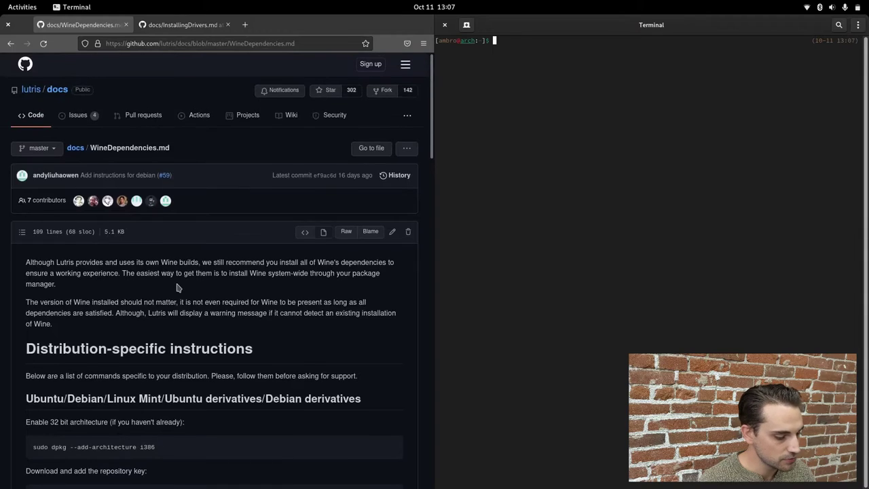
scroll(down, 3)
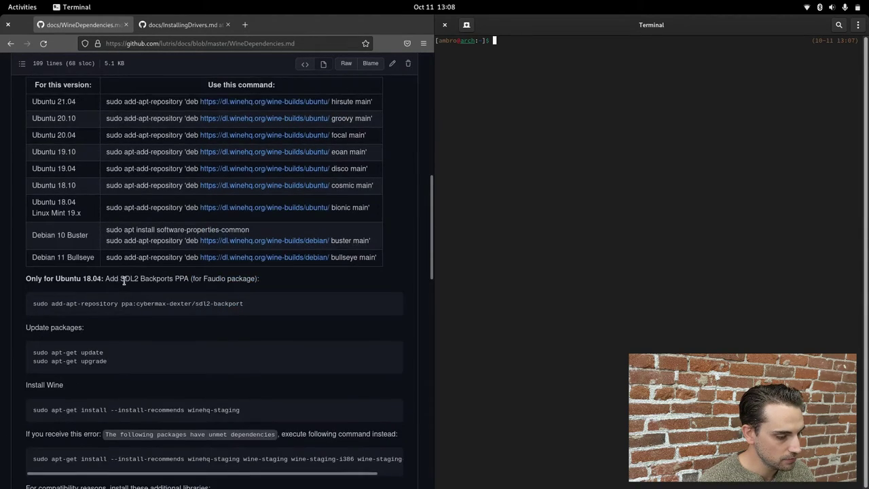
scroll(up, 3)
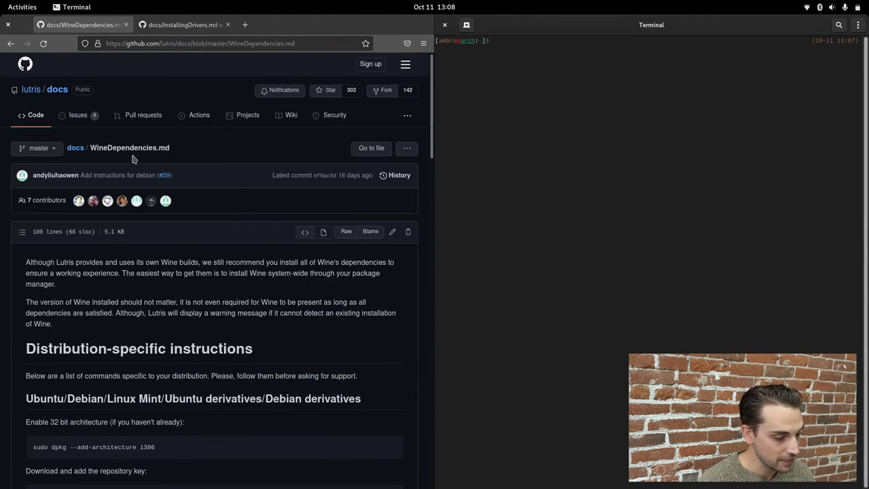
scroll(down, 3)
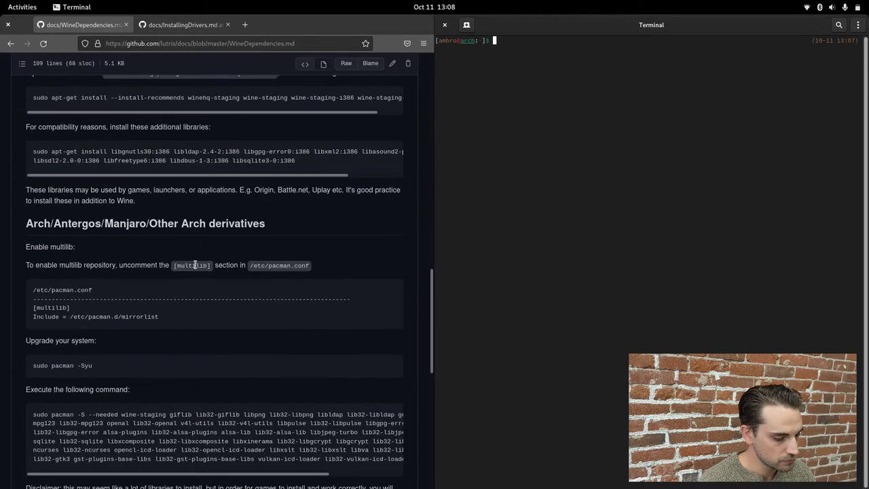
scroll(down, 3)
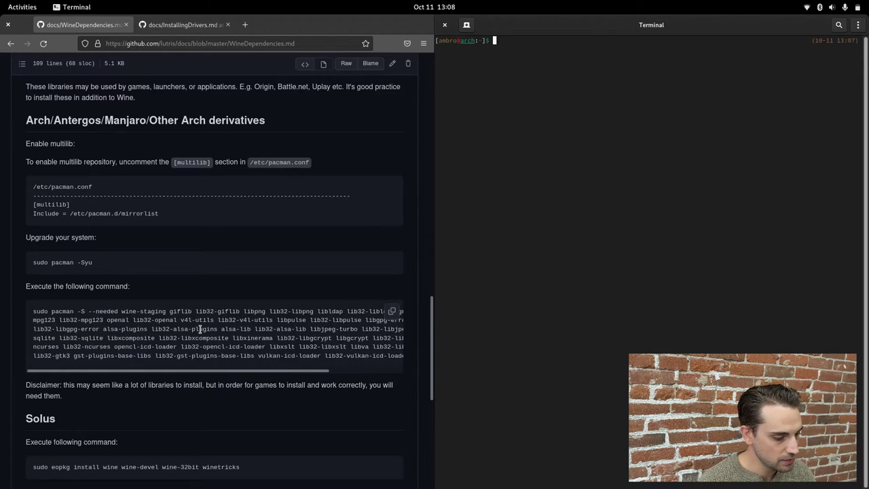
mouse_move(162, 219)
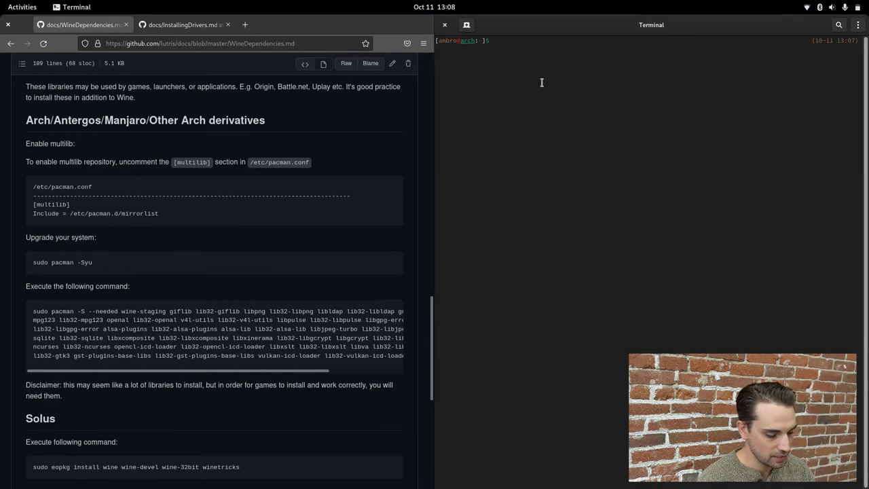
- Open /etc/pacman.conf in vim with sudo
text(sudo)
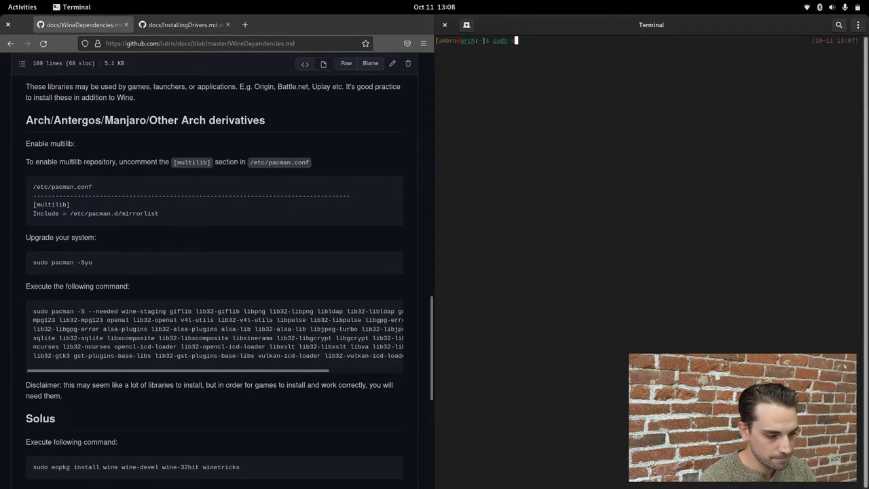
text(vim)
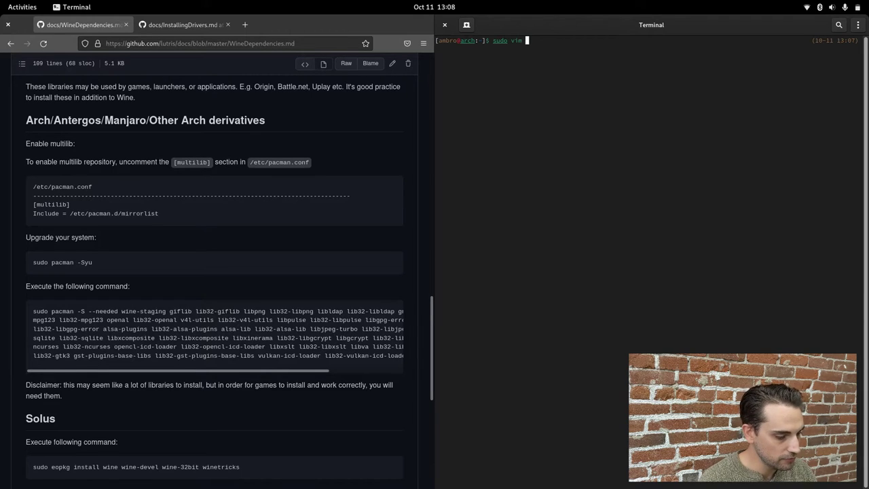
double_click(62, 187)
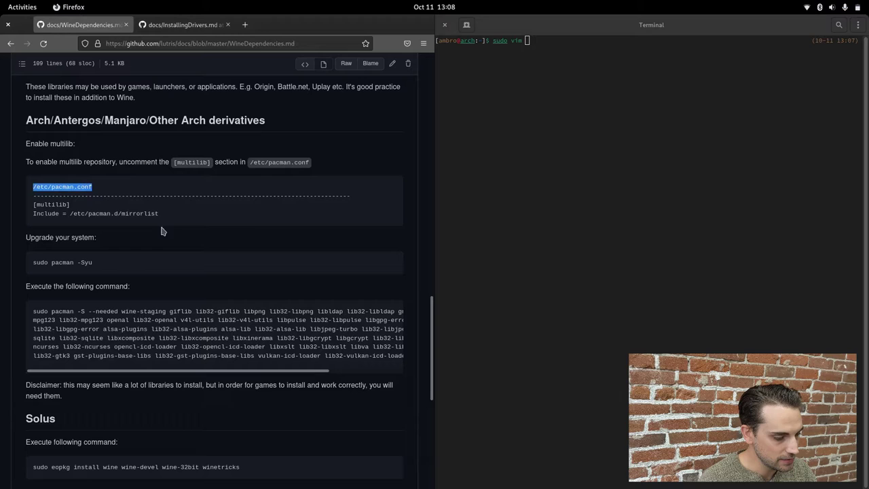
click(595, 60)
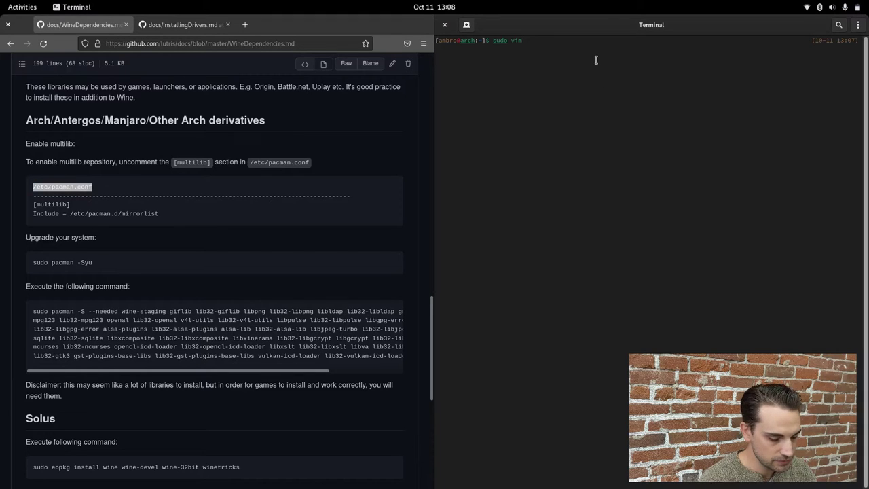
text(/etc)
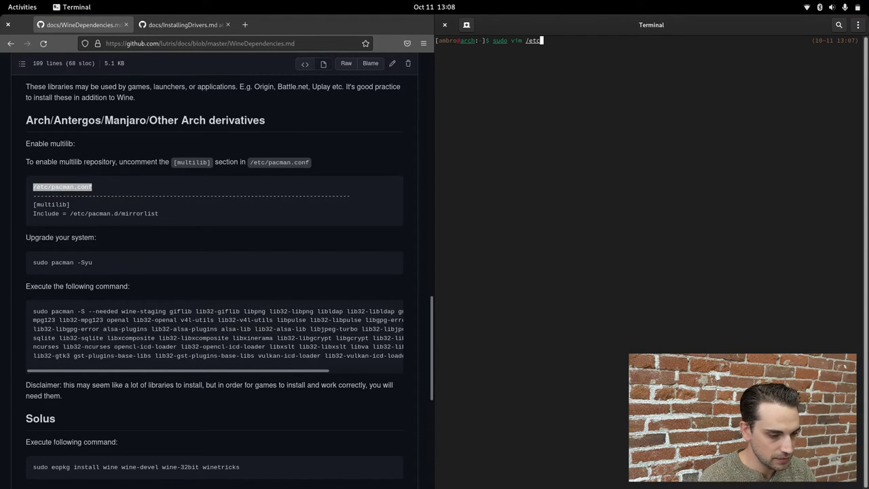
text(pac)
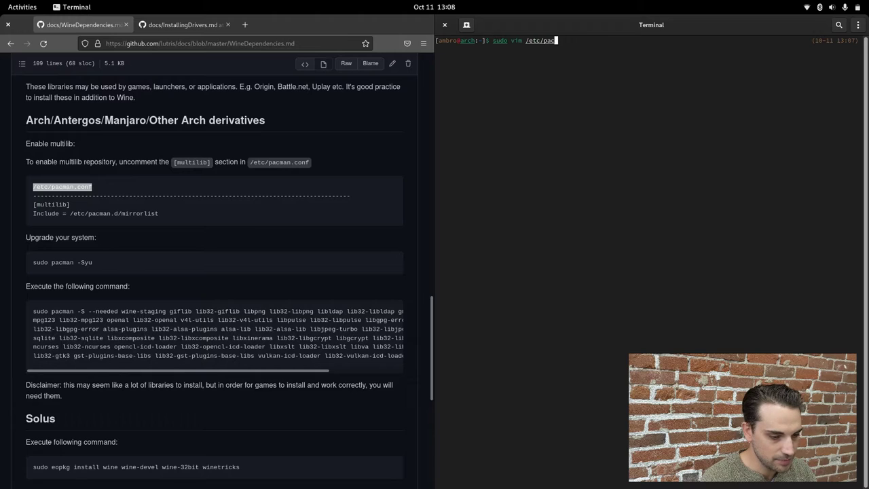
text(man.conf)
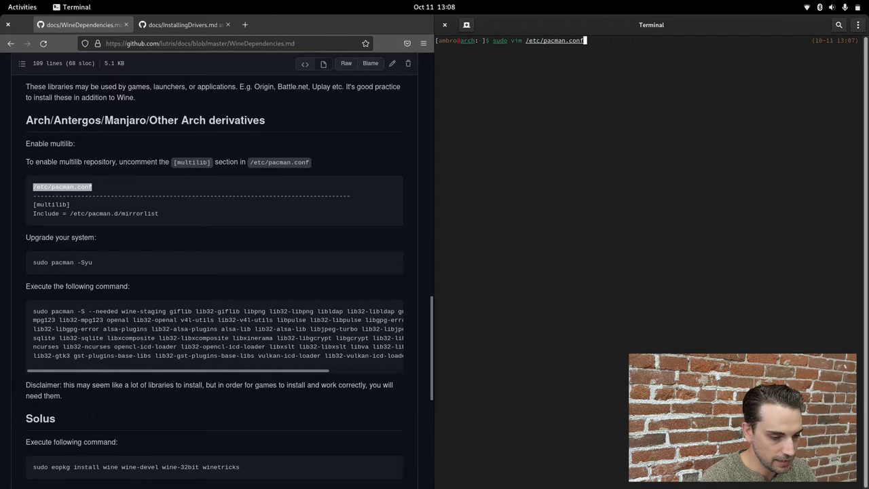
key(Return)
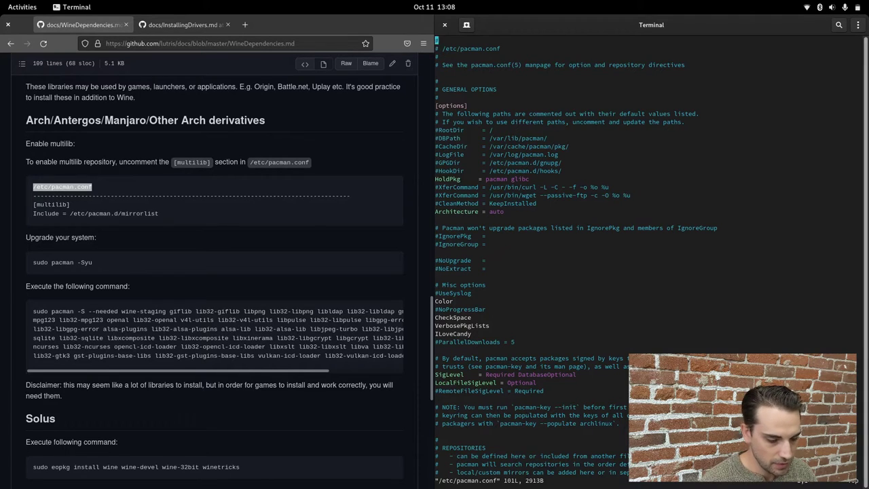
- Uncomment the [multilib] header and Include line, then save with :wq
scroll(down, 3)
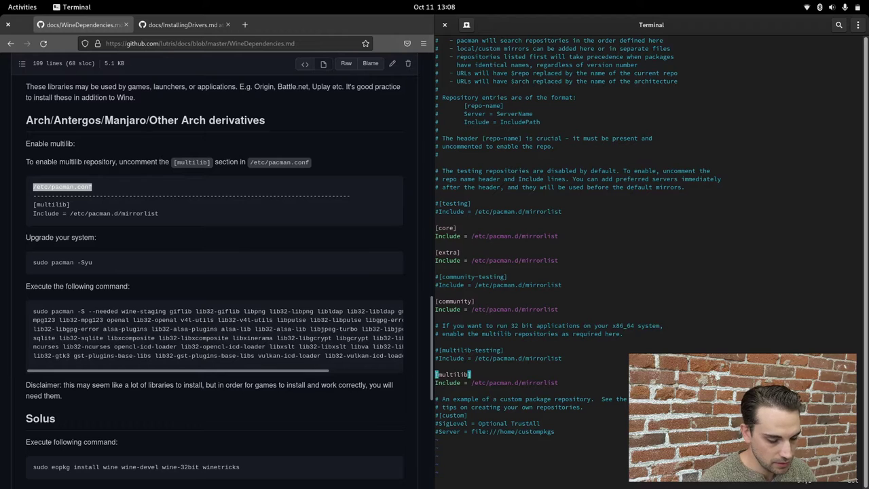
key(i)
text(:w)
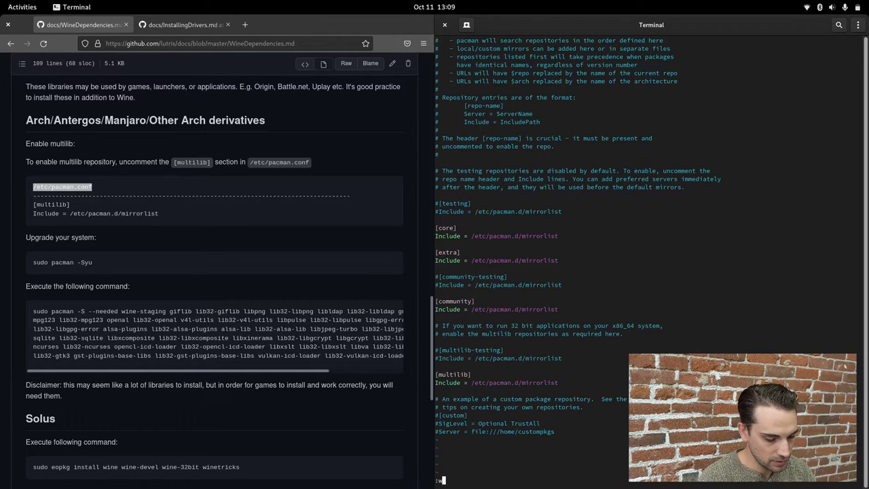
key(Return)
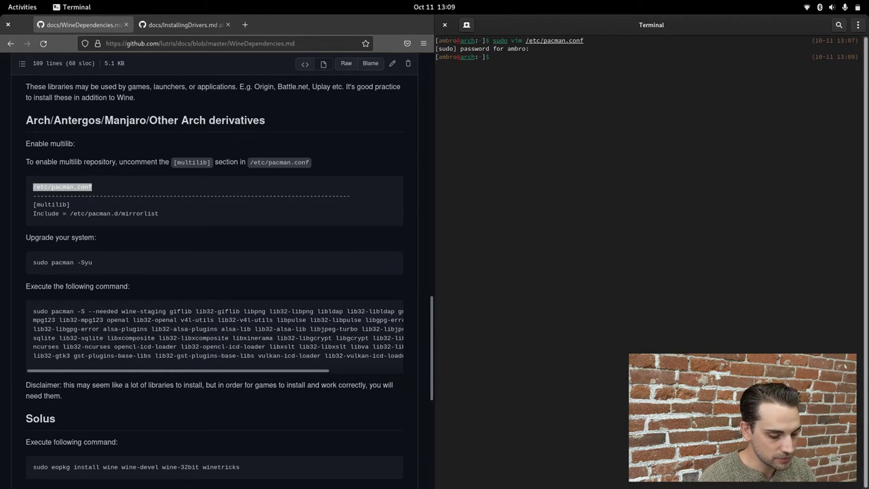
- Run sudo pacman -Syy, then scroll the docs to the dependency install command
text(sudo pacman -S)
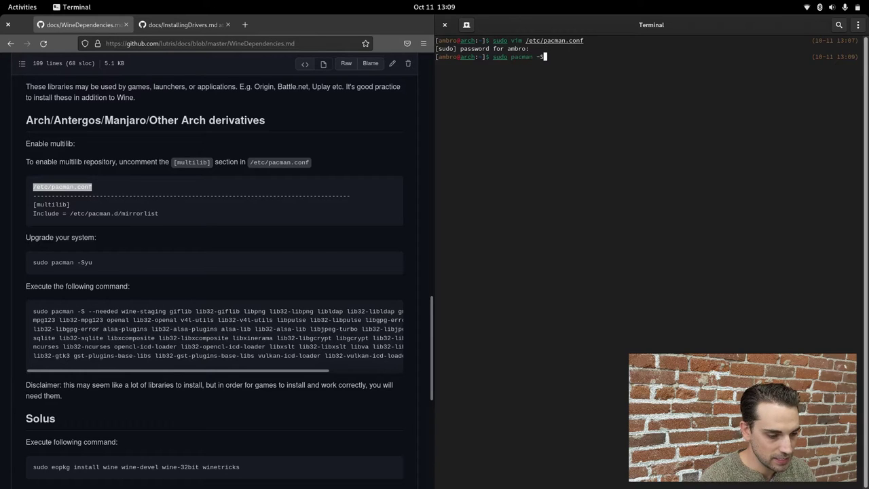
key(Return)
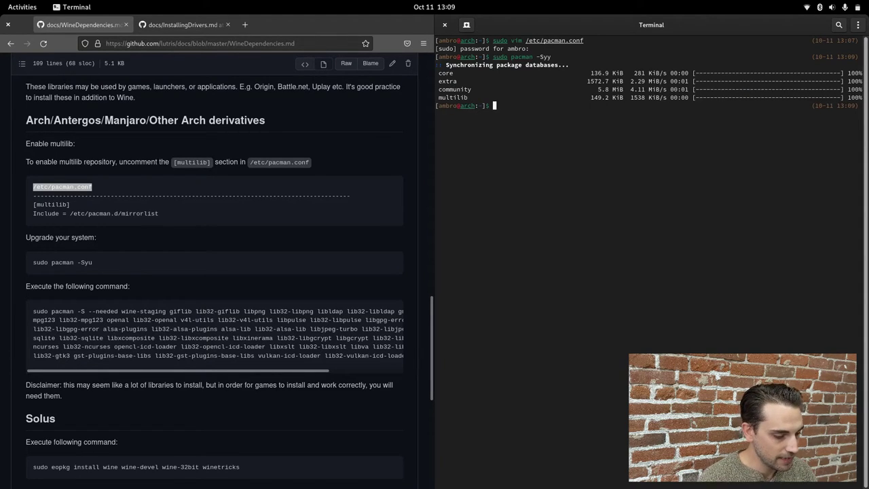
scroll(down, 3)
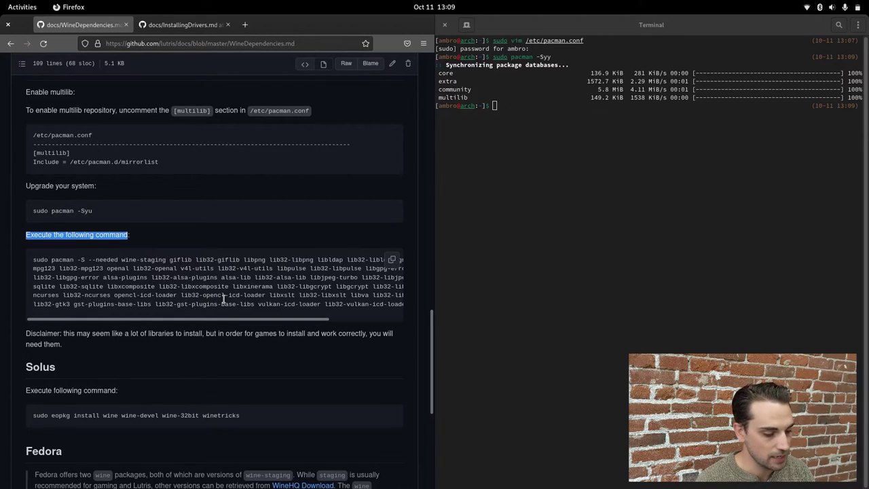
- Run the guide's wine-staging and lib32 pacman command, accept with Y, then clear the terminal
click(392, 259)
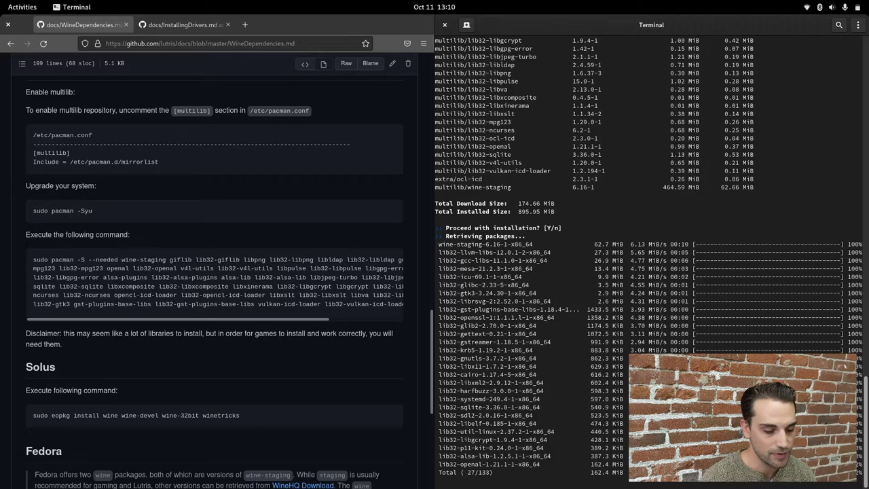
scroll(down, 3)
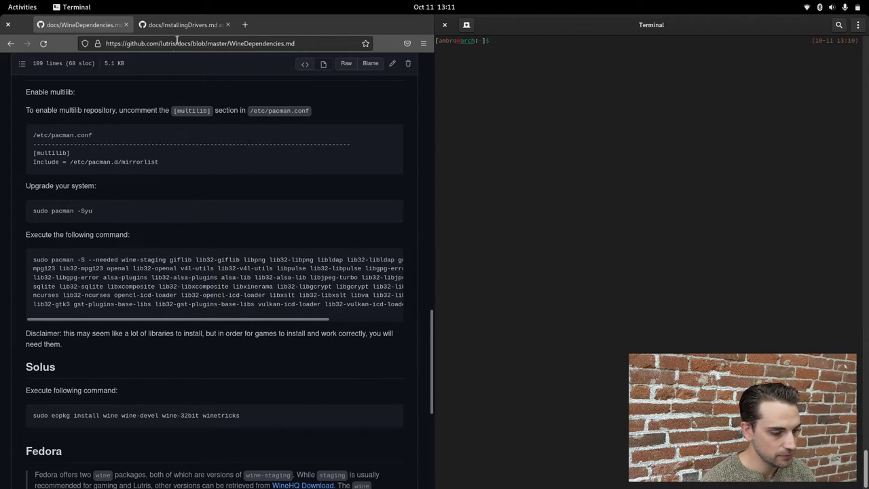
- Switch to the InstallingDrivers.md tab and scroll to the Arch Intel Vulkan command
click(183, 25)
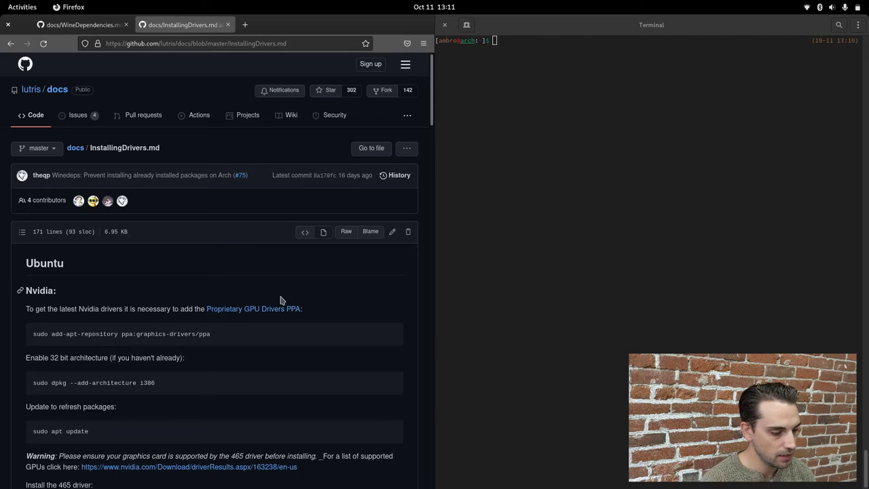
mouse_move(259, 232)
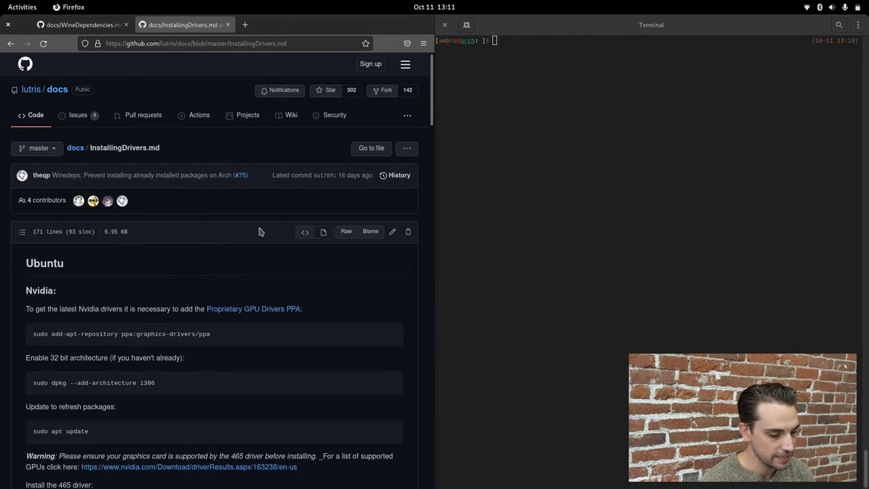
scroll(down, 3)
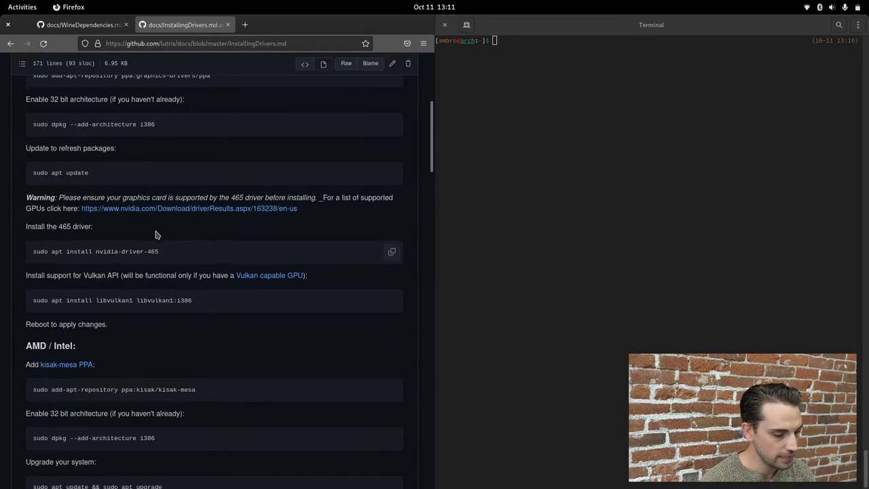
scroll(down, 3)
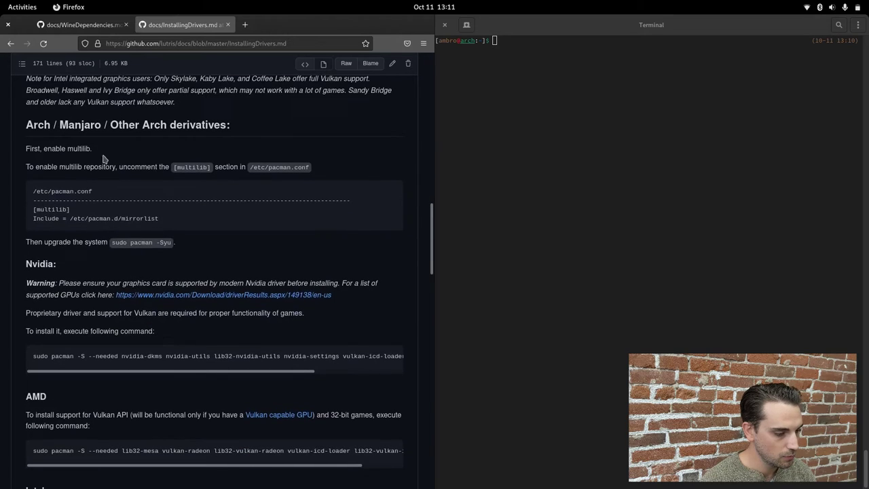
mouse_move(195, 125)
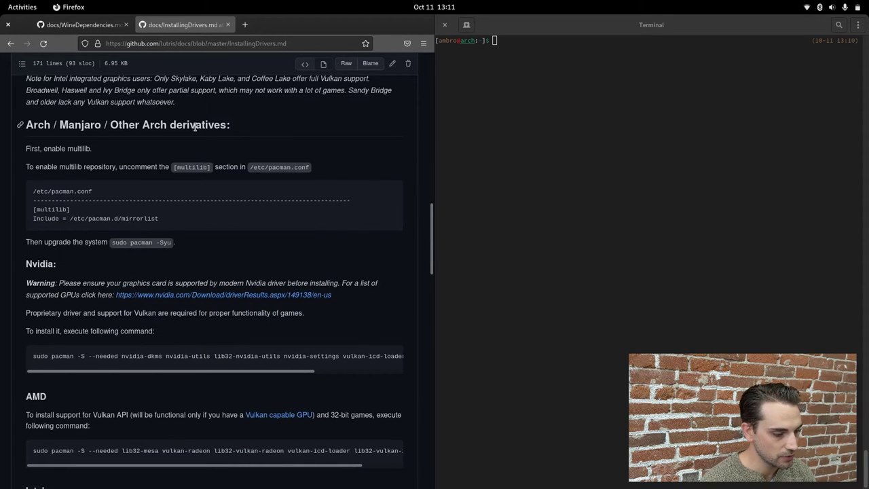
mouse_move(165, 224)
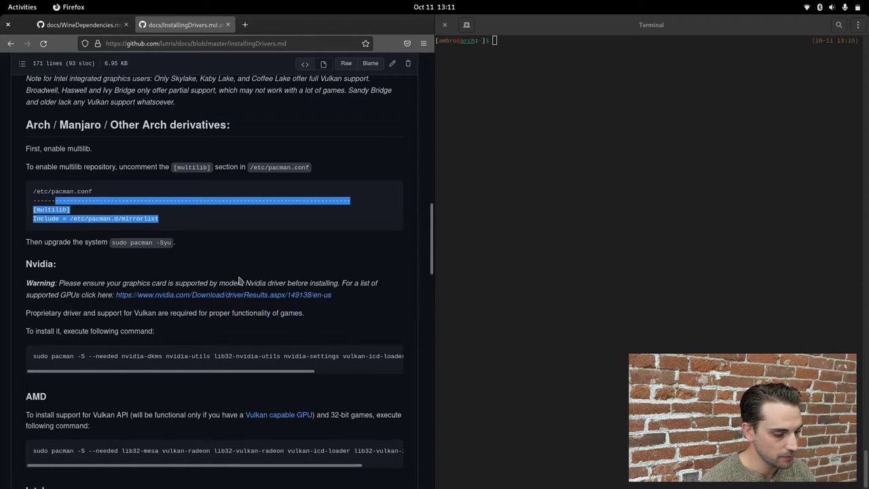
scroll(down, 3)
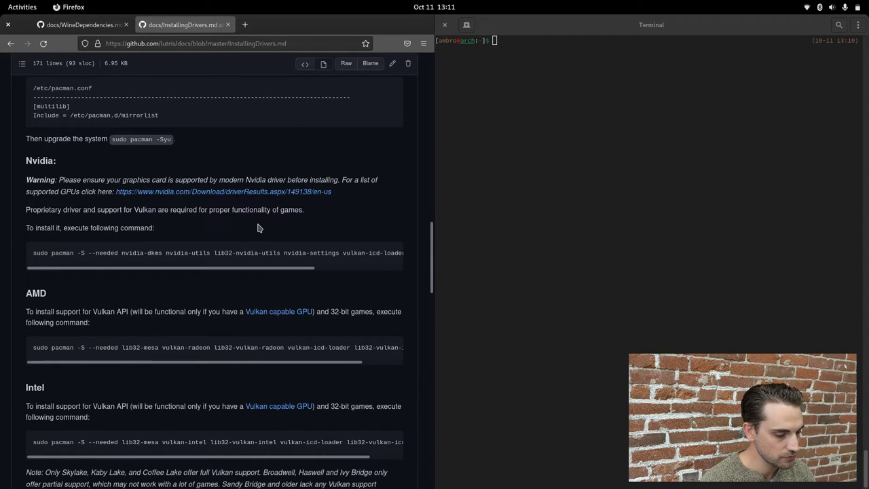
scroll(down, 3)
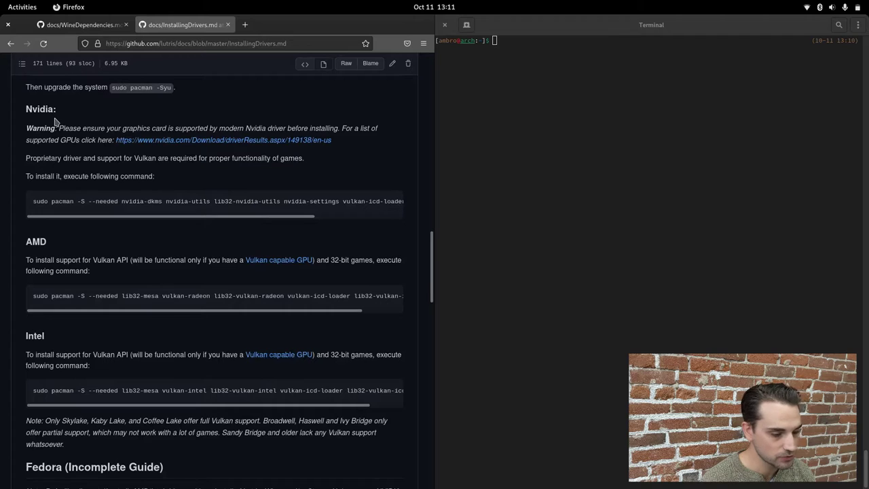
mouse_move(64, 225)
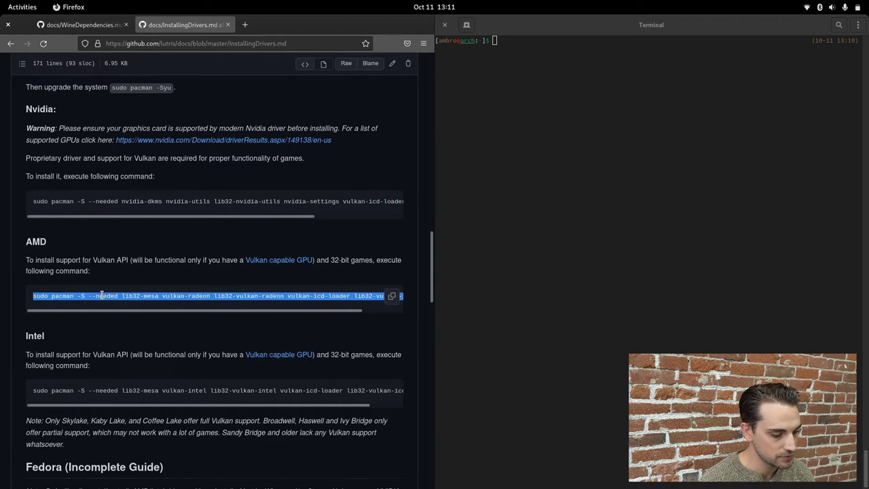
scroll(down, 3)
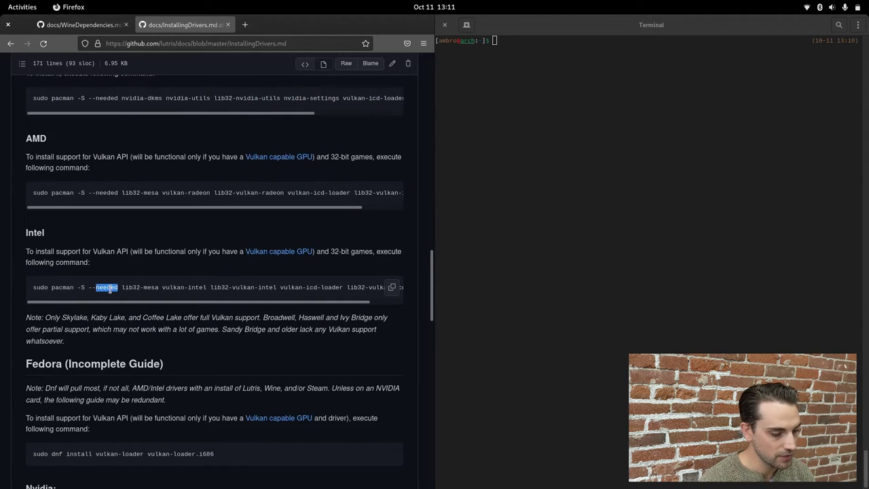
mouse_move(49, 279)
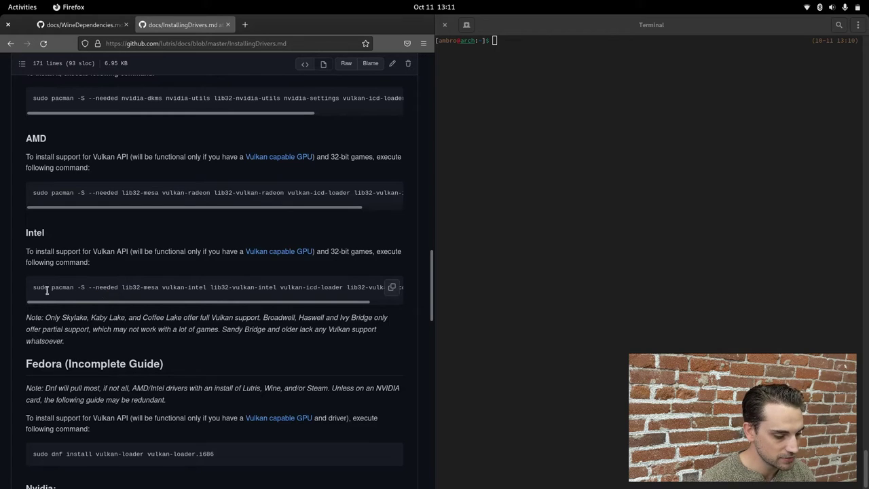
mouse_move(175, 192)
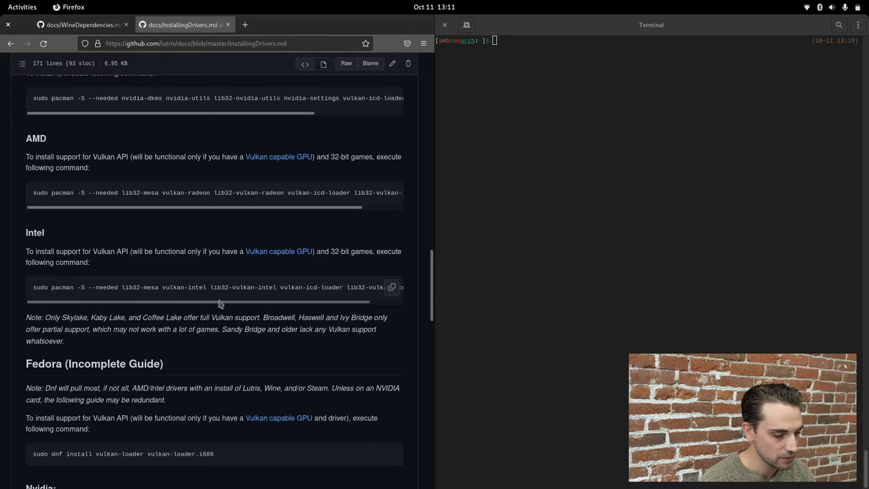
- Copy and run the pacman command for vulkan-intel and lib32-vulkan-intel
click(577, 81)
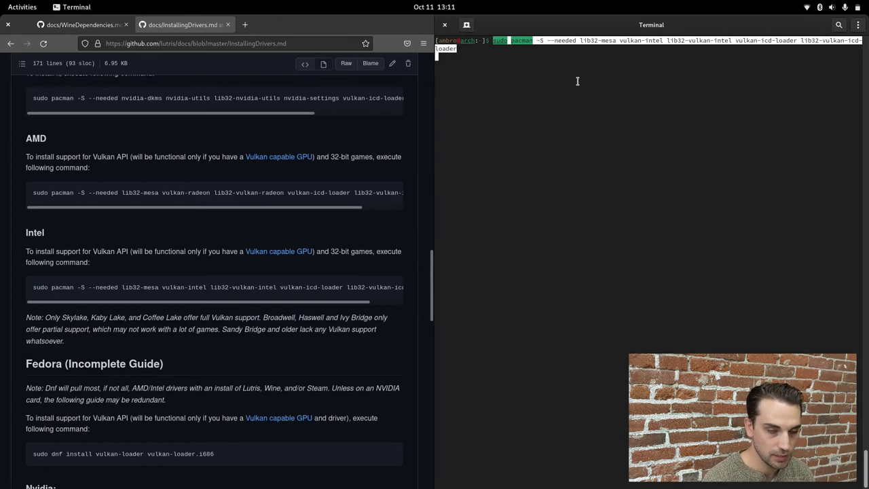
key(Return)
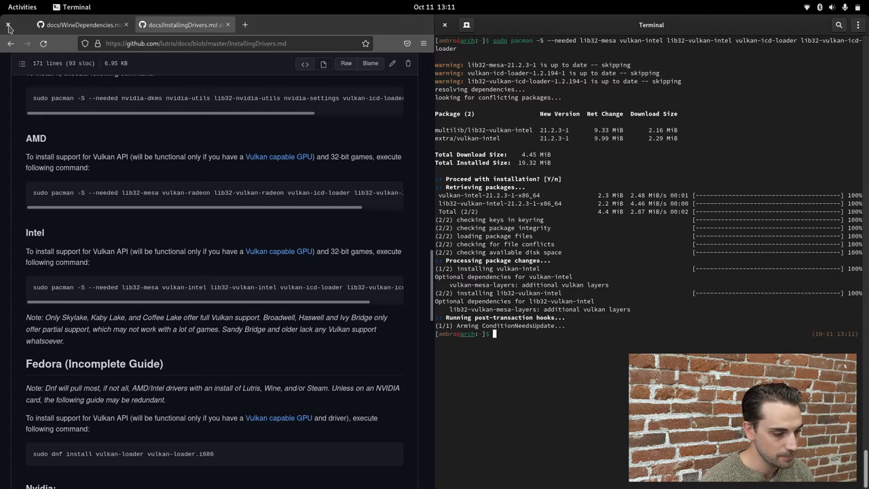
- Close Firefox with both docs tabs, then close the terminal window
click(8, 25)
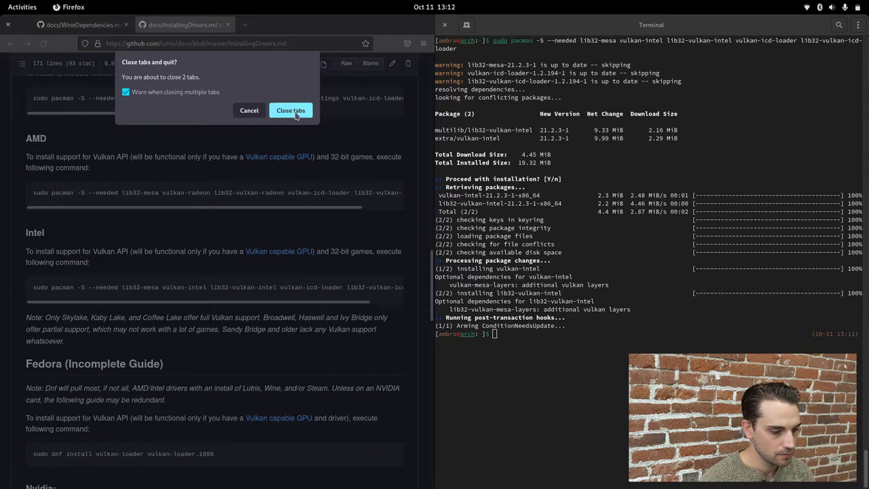
click(290, 110)
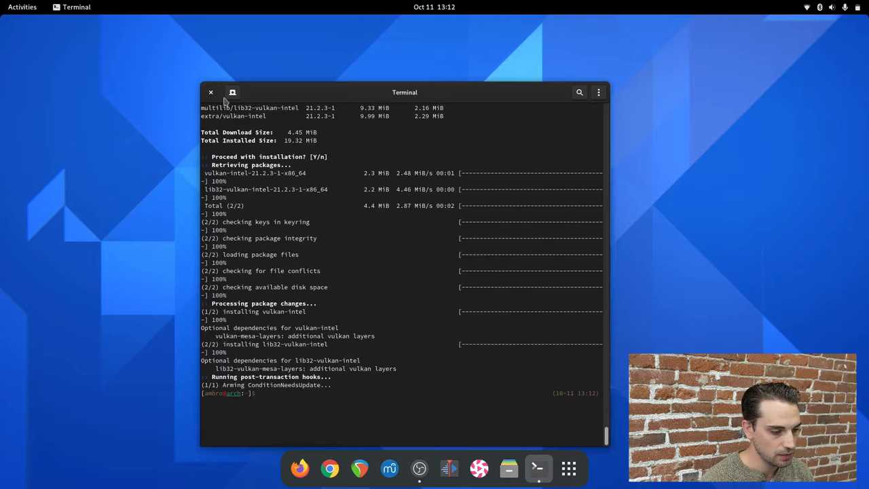
click(210, 92)
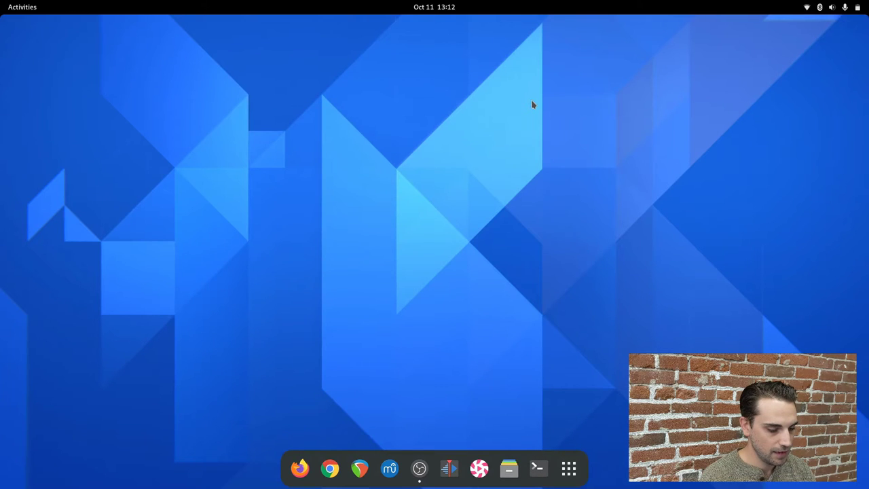
mouse_move(538, 468)
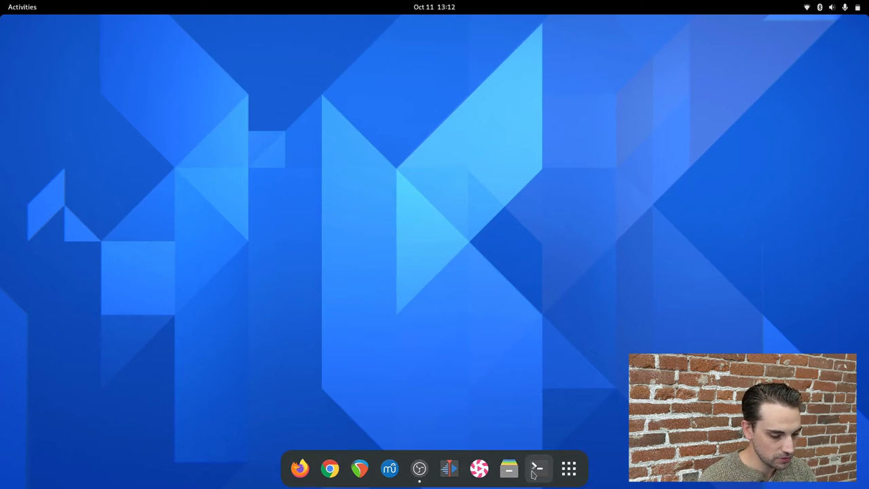
- Run sudo pacman -S lutris in a fresh terminal and enter the password
click(538, 468)
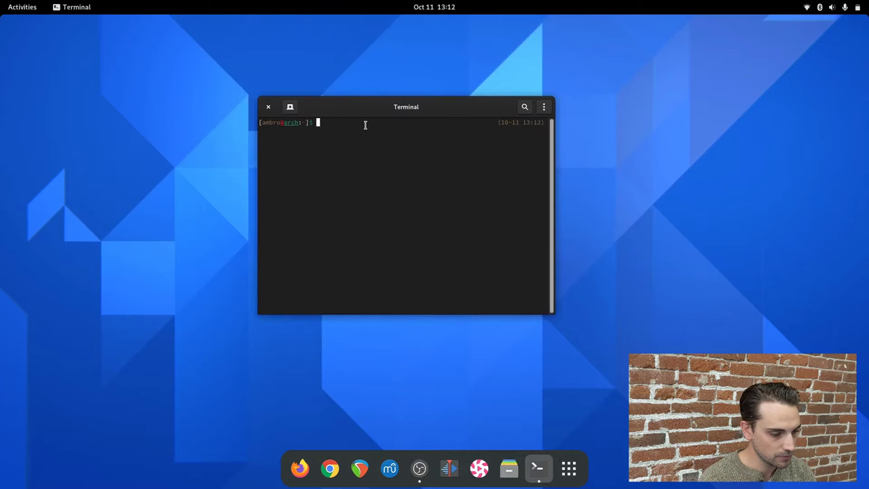
mouse_move(368, 141)
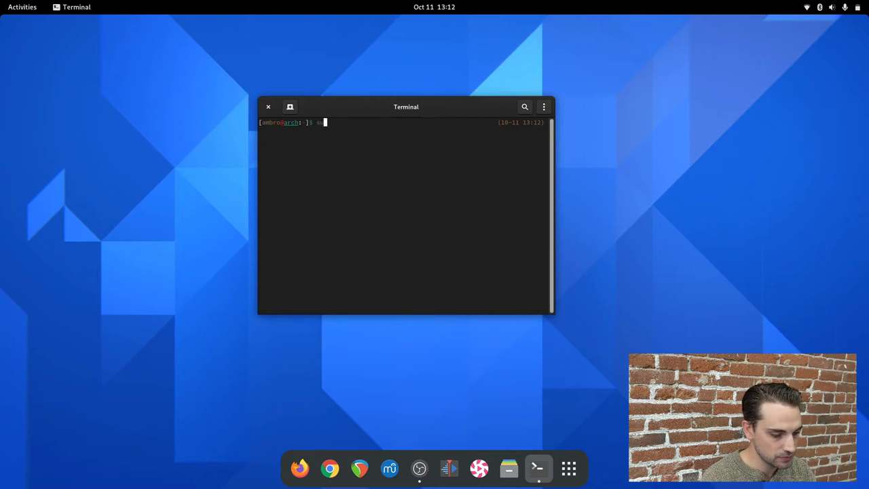
text(sudo pacman -S)
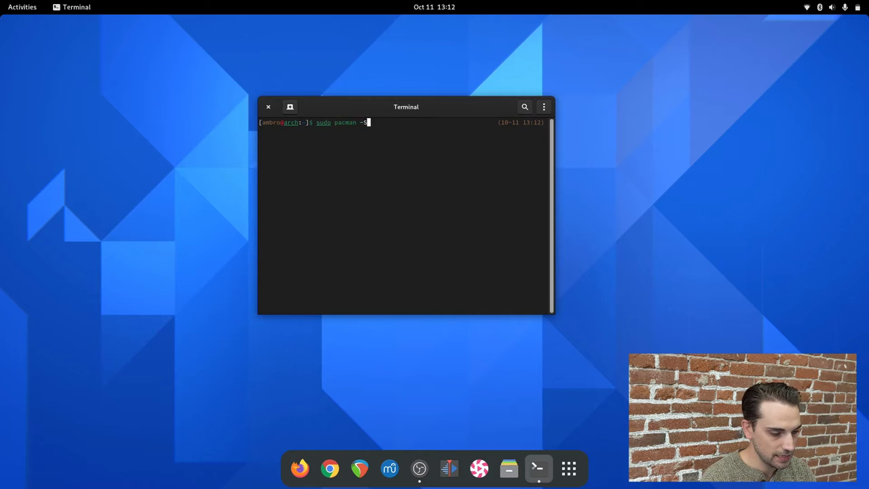
key(Return)
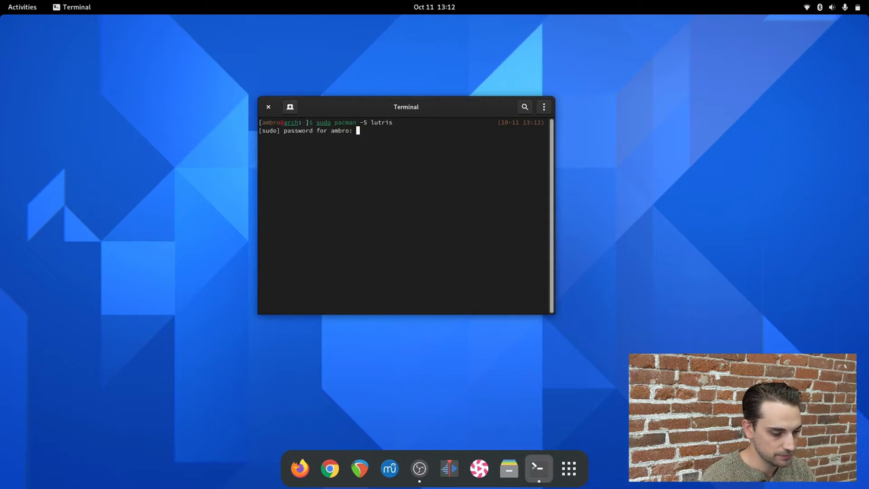
key(Return)
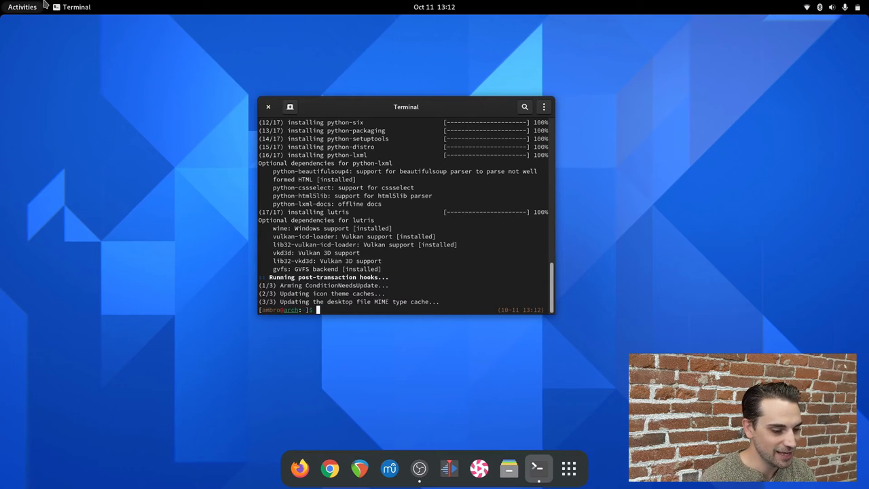
- Search Activities for 'lutri' and launch Lutris
click(269, 107)
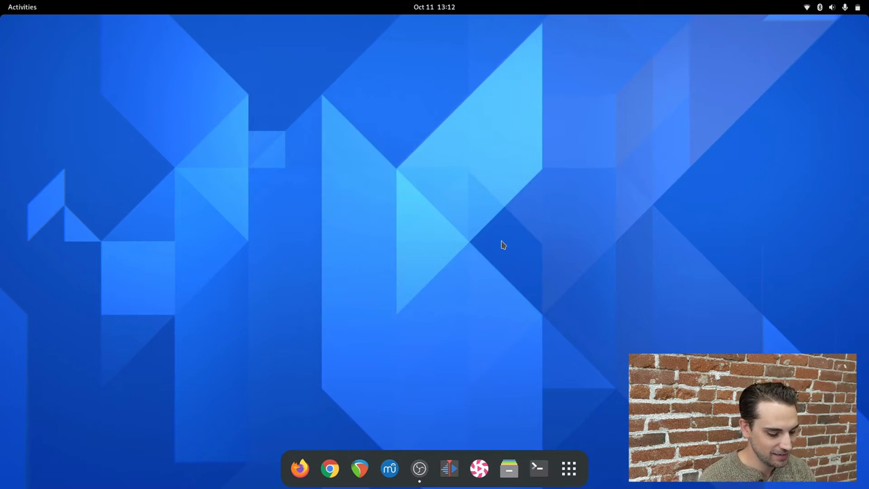
text(lutri)
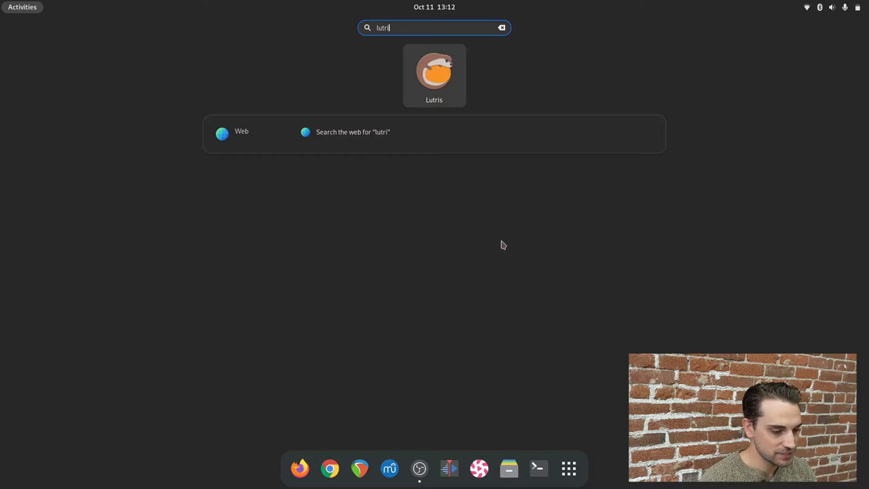
key(Escape)
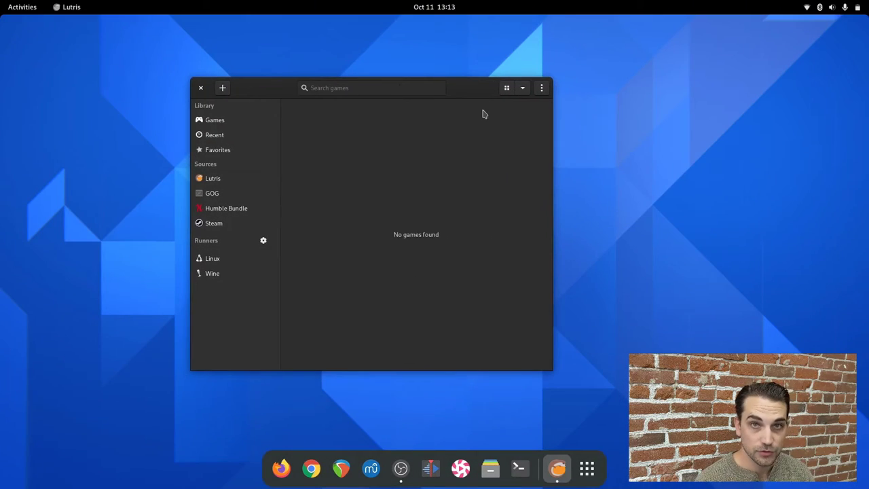
mouse_move(290, 233)
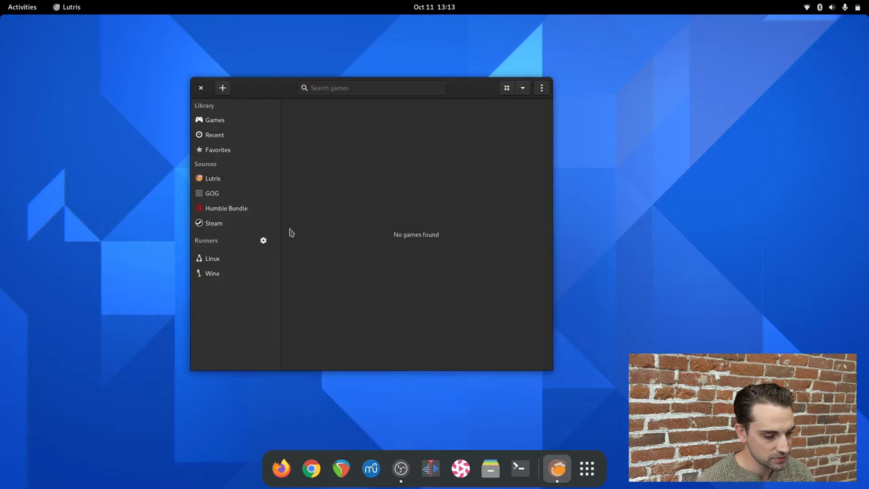
mouse_move(475, 273)
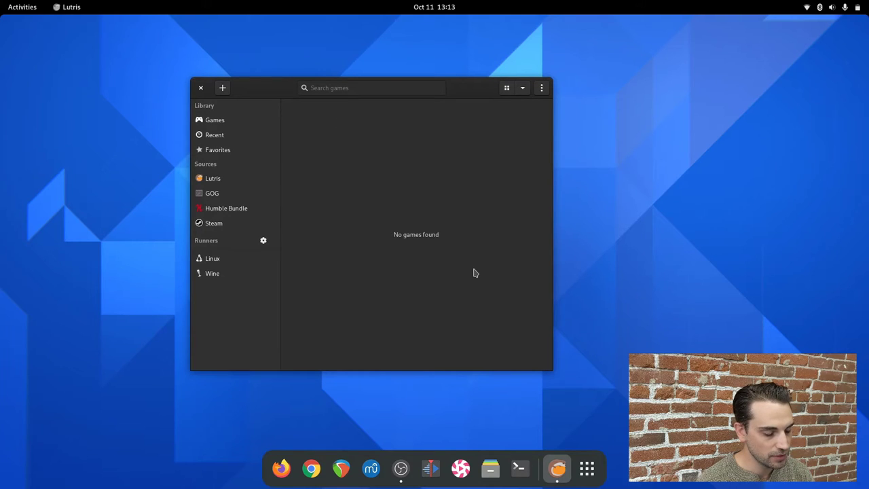
mouse_move(240, 158)
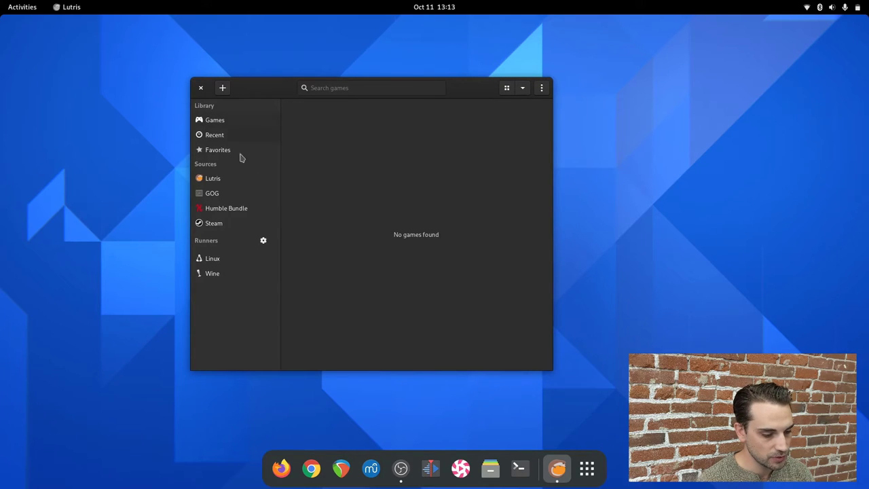
mouse_move(214, 163)
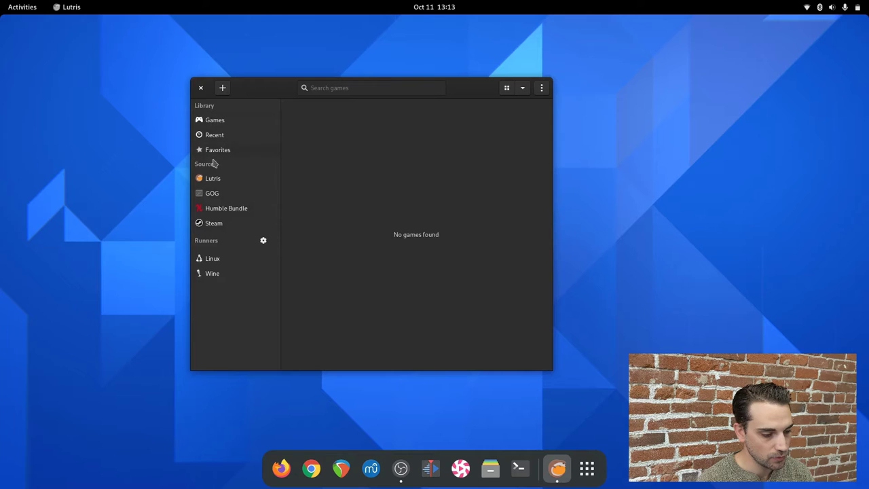
mouse_move(213, 178)
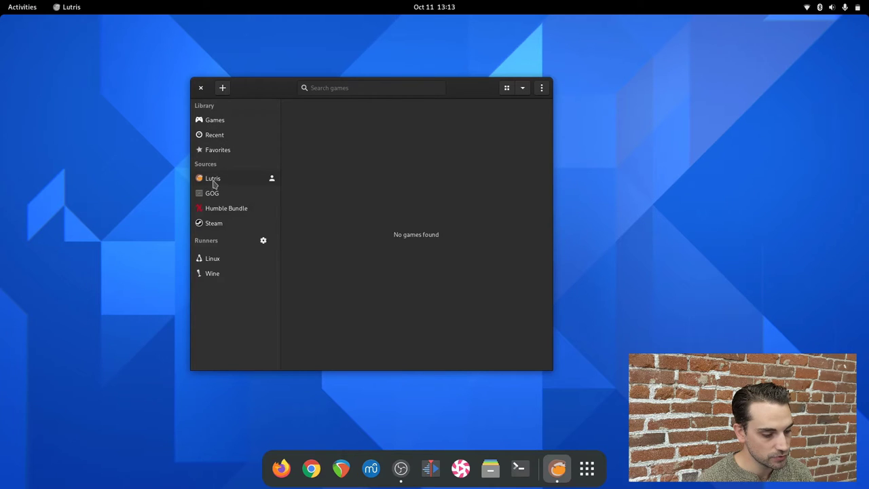
- Select Lutris under Sources in the Lutris sidebar
click(213, 178)
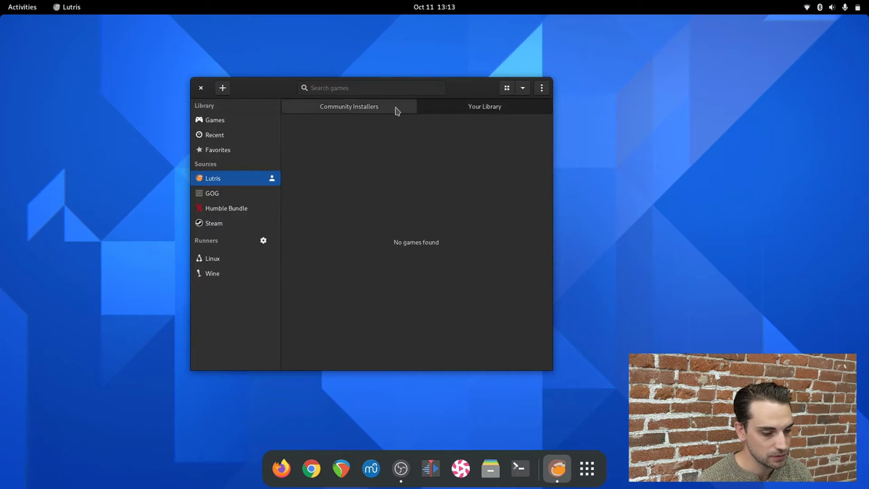
- Search Community Installers for 'battlenet' and select the Blizzard Battle.net installer
click(349, 105)
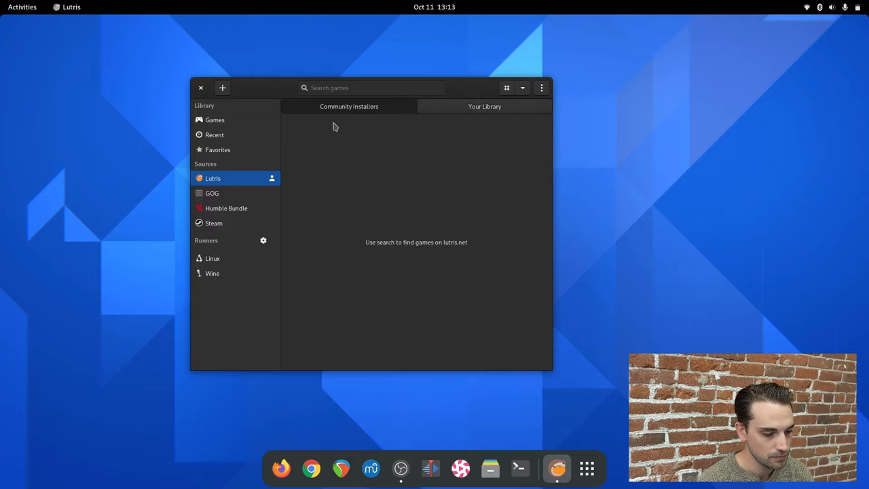
click(371, 88)
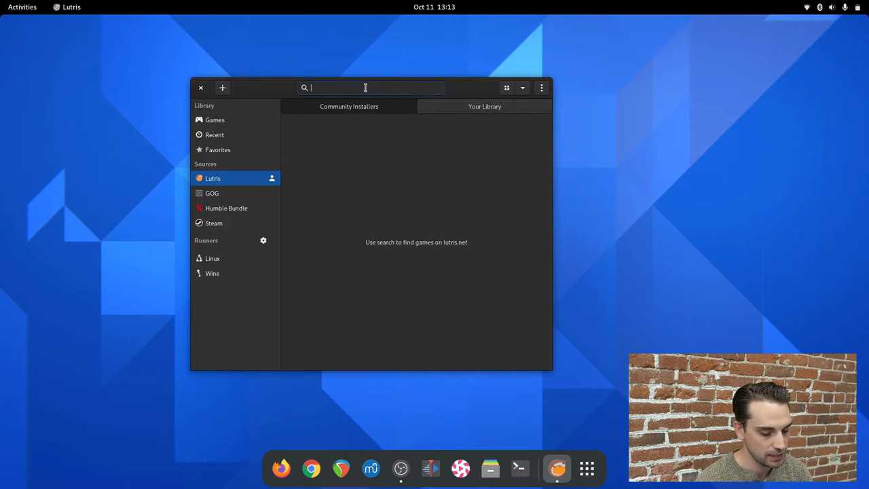
text(battlenet)
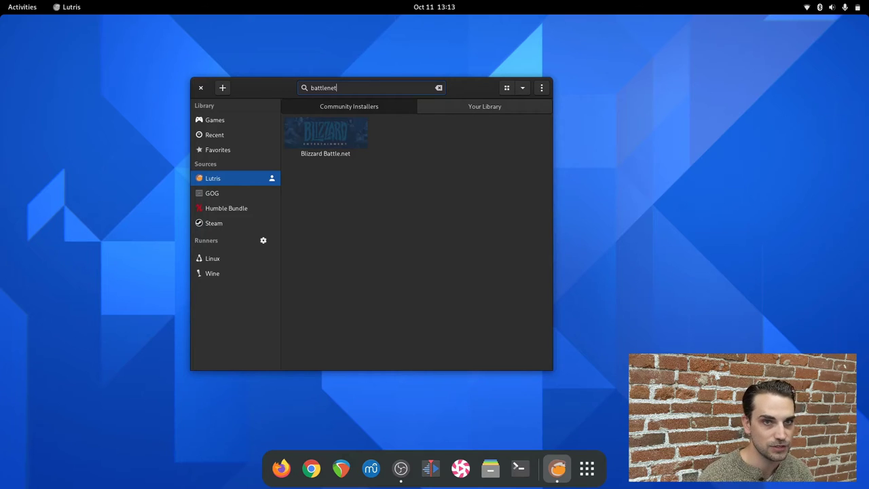
mouse_move(332, 134)
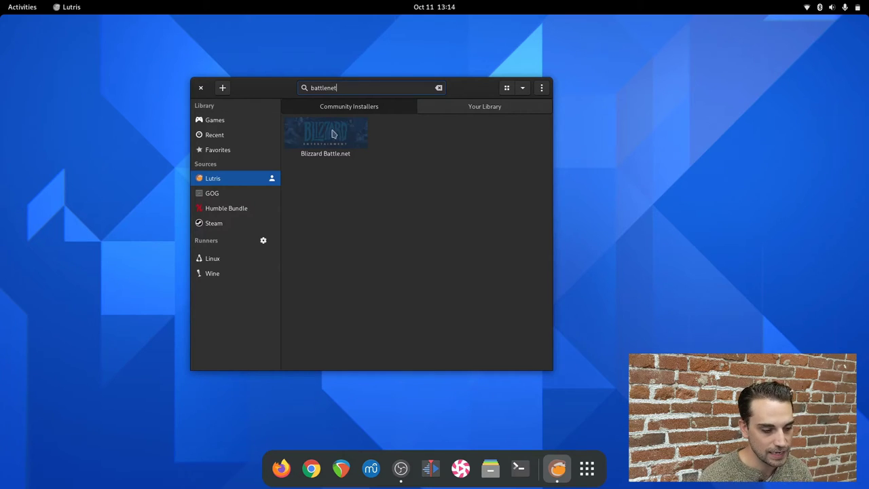
click(325, 136)
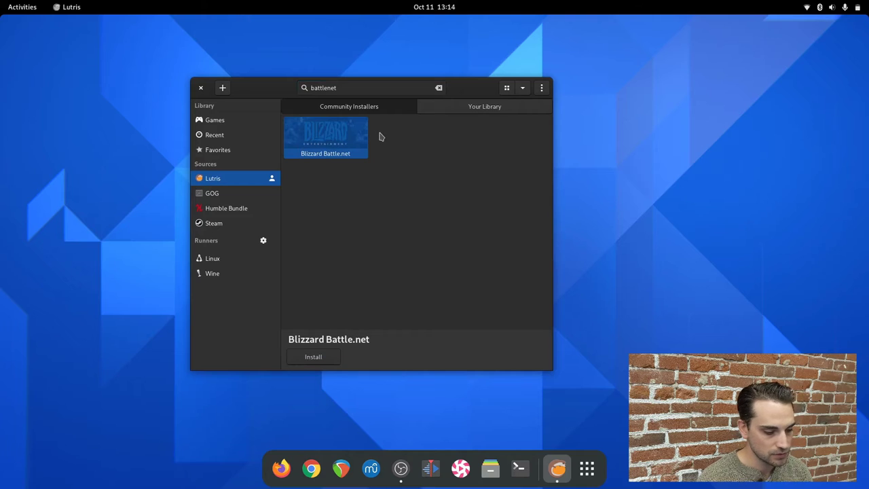
- Start installing Blizzard Battle.net, scroll through the installer notes, and pick the Standard version
click(312, 356)
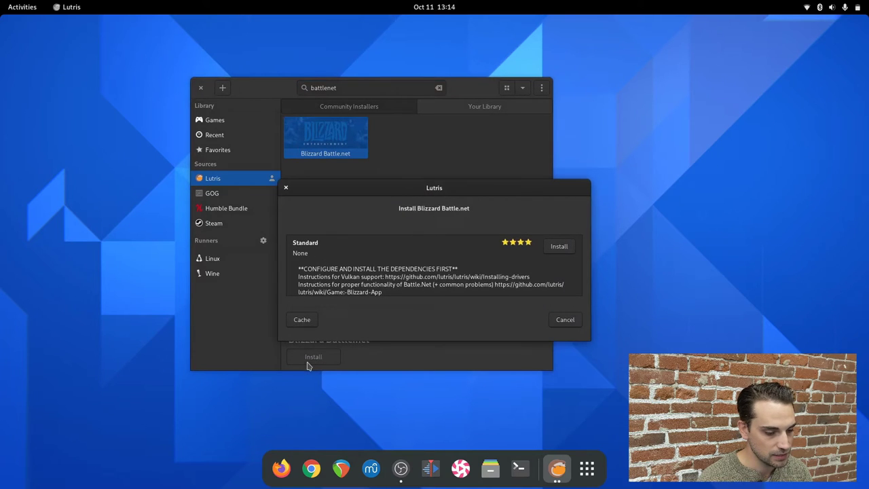
scroll(down, 3)
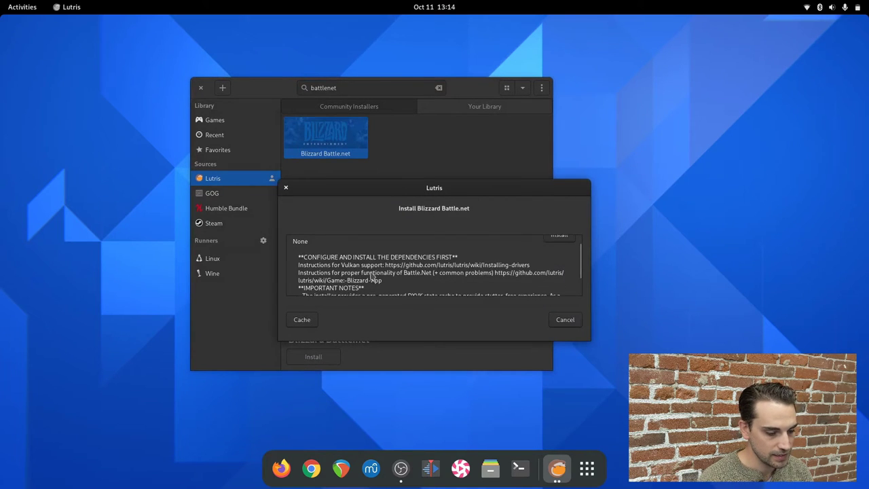
mouse_move(480, 265)
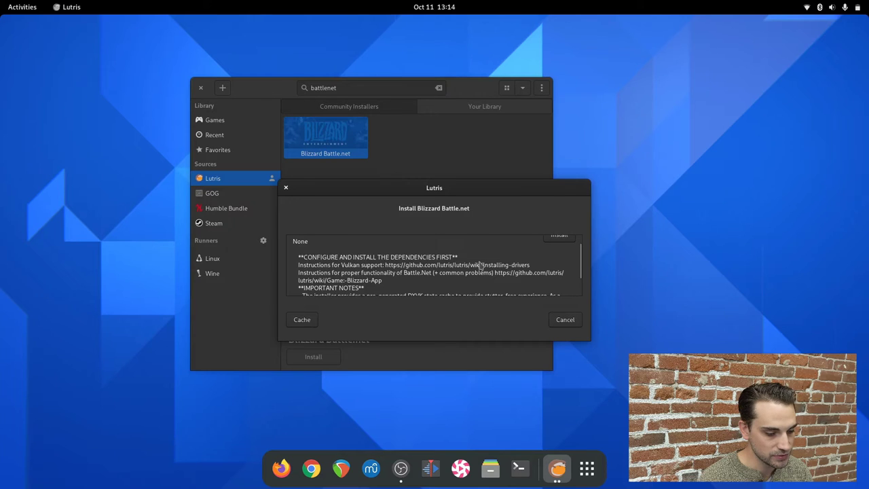
mouse_move(499, 274)
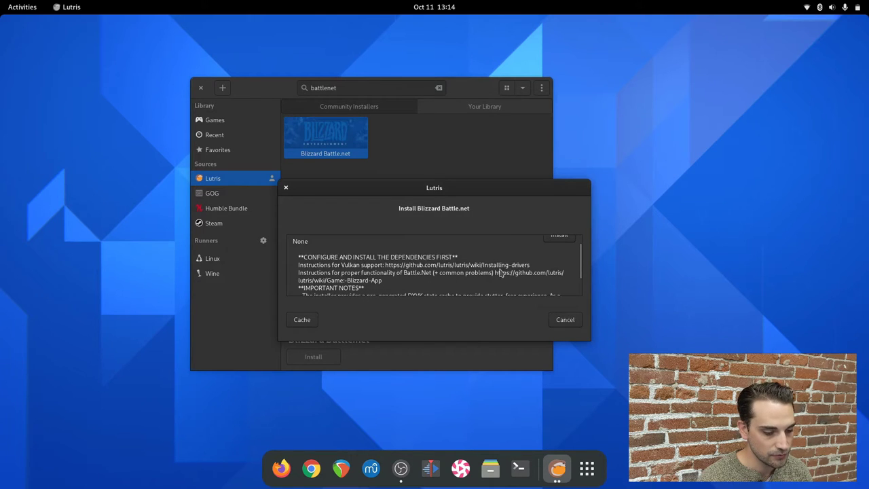
mouse_move(472, 285)
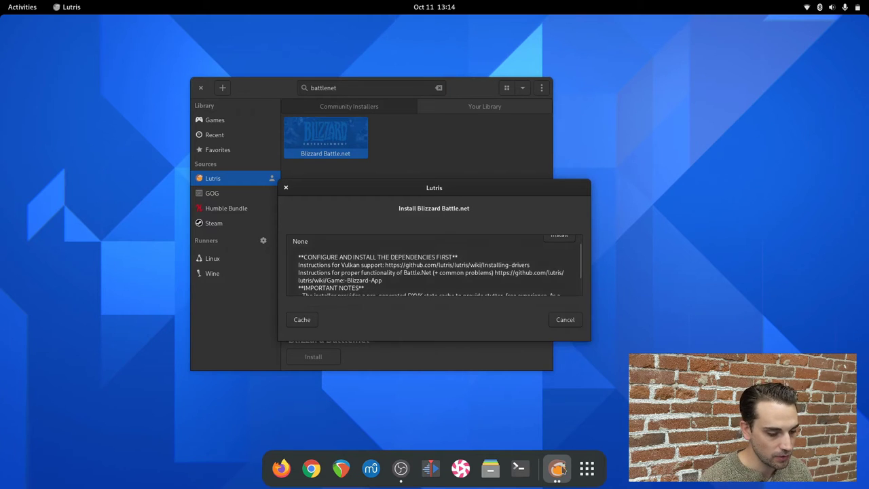
scroll(down, 3)
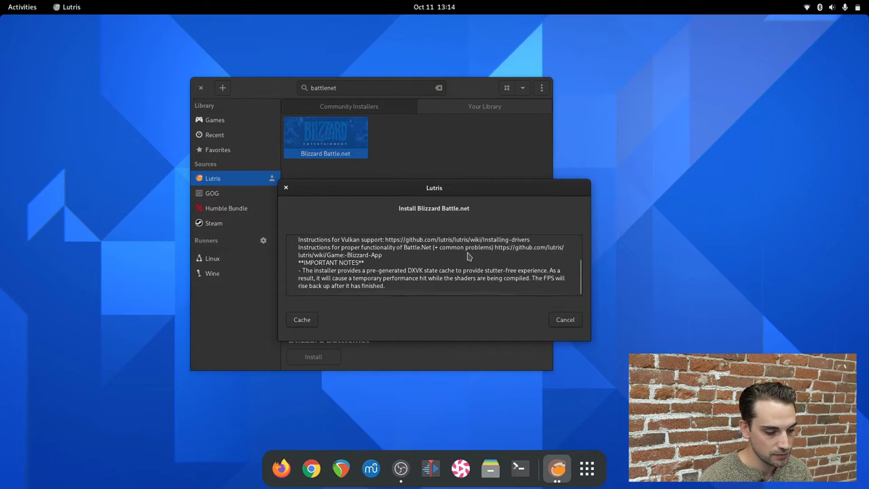
mouse_move(501, 287)
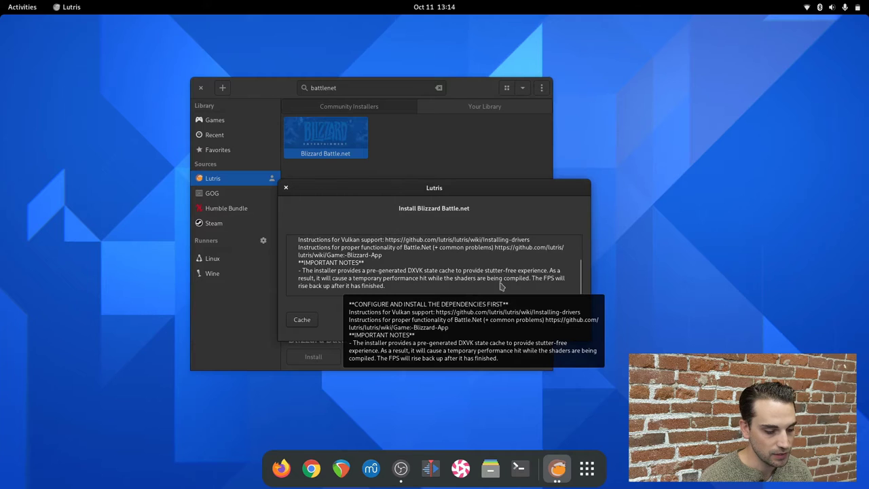
mouse_move(415, 256)
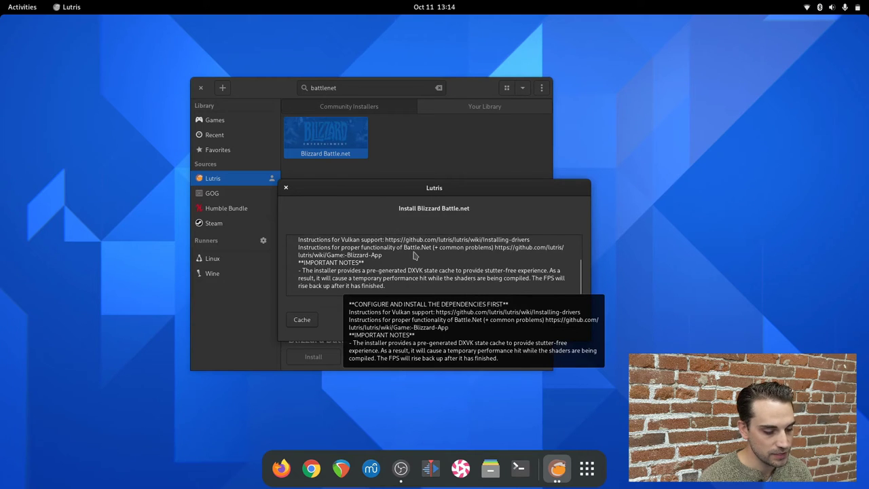
mouse_move(509, 251)
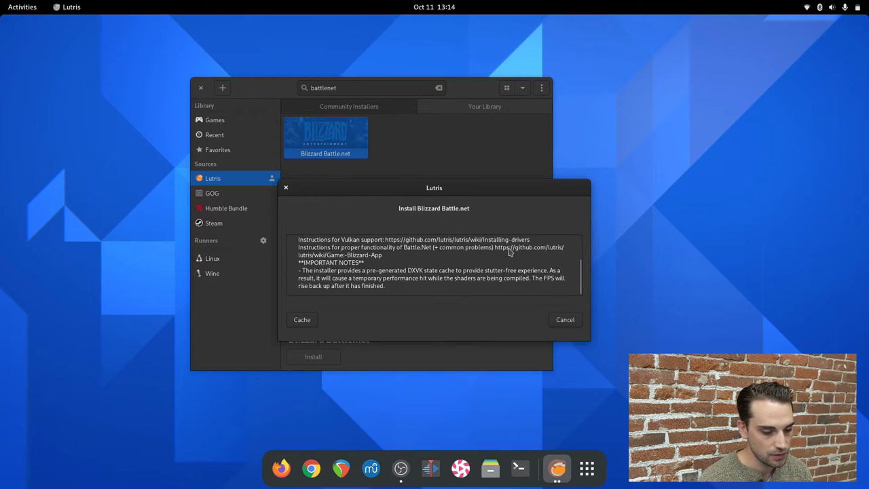
mouse_move(560, 254)
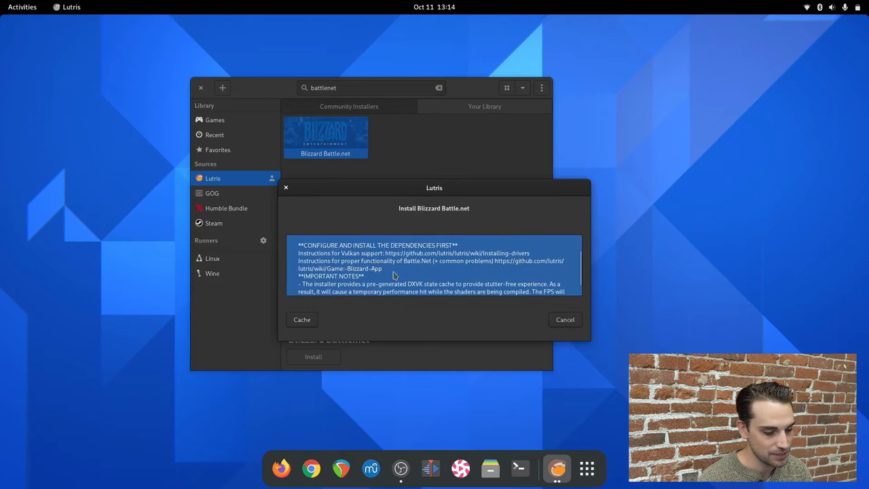
scroll(down, 3)
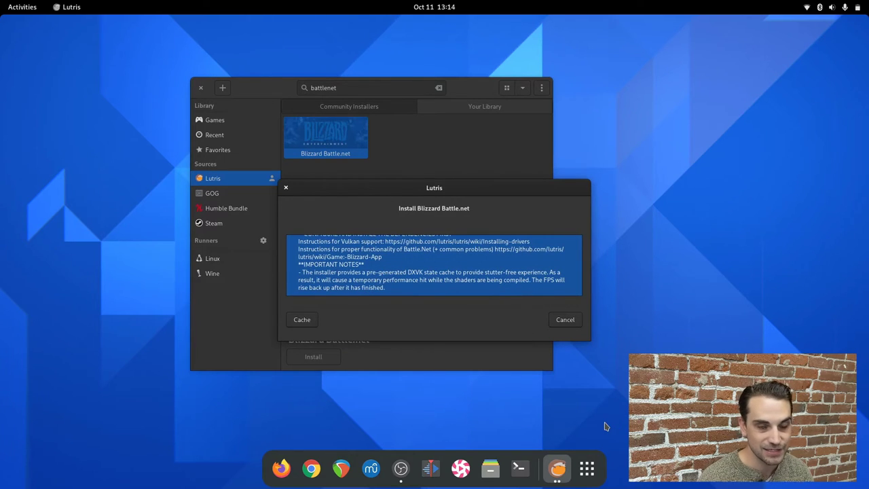
mouse_move(496, 261)
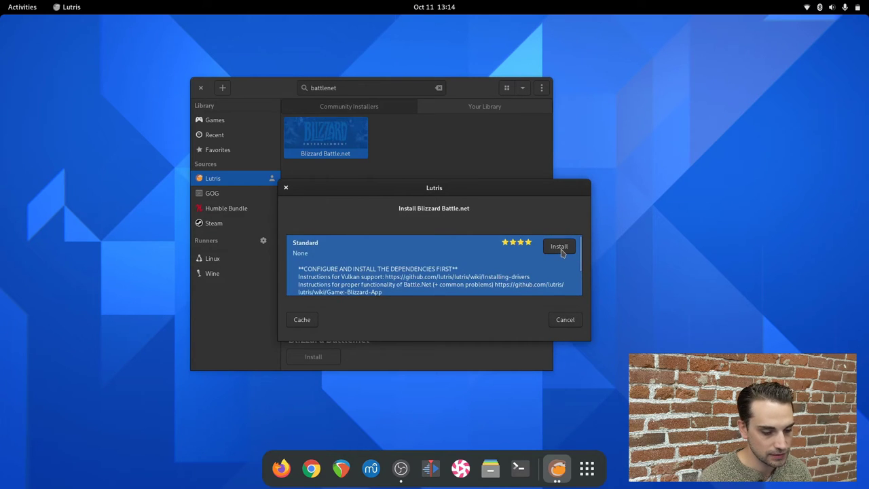
click(558, 246)
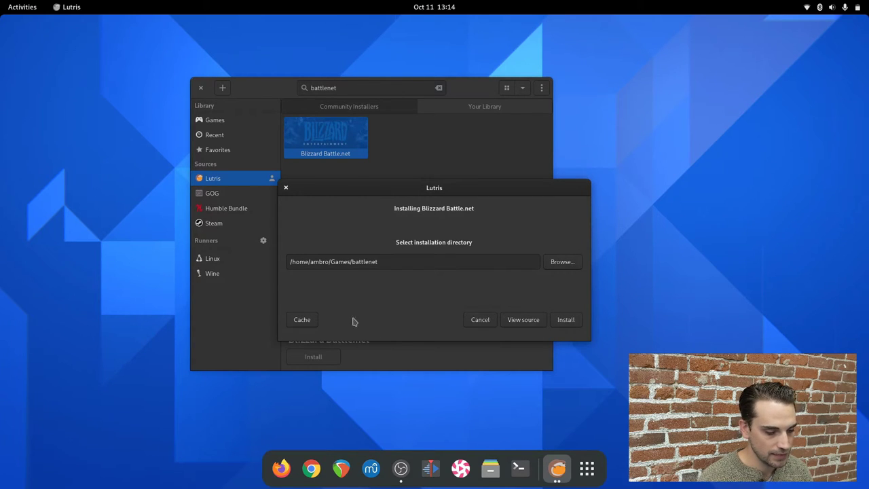
mouse_move(405, 284)
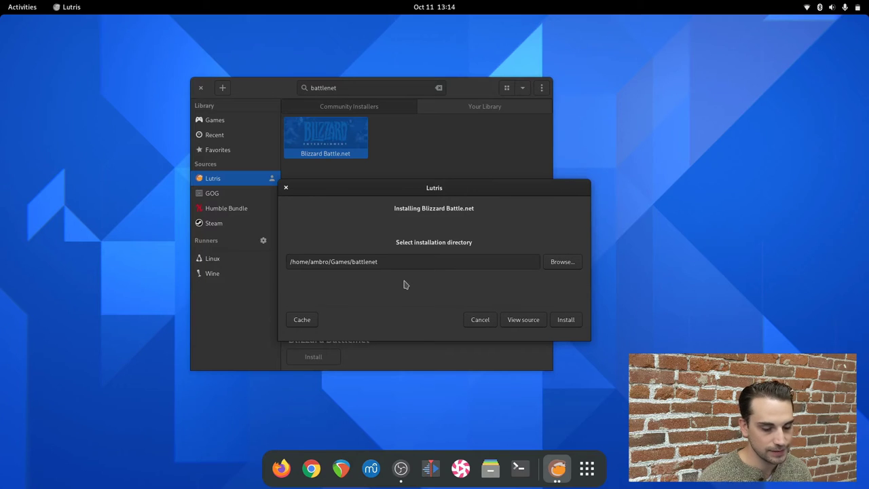
mouse_move(600, 378)
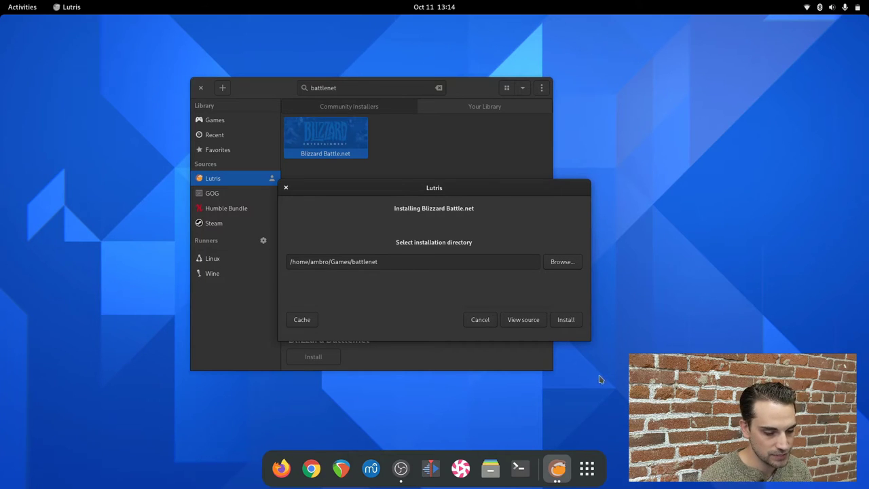
- Accept the default ~/Games/battlenet install folder so the Wine runner downloads
click(565, 319)
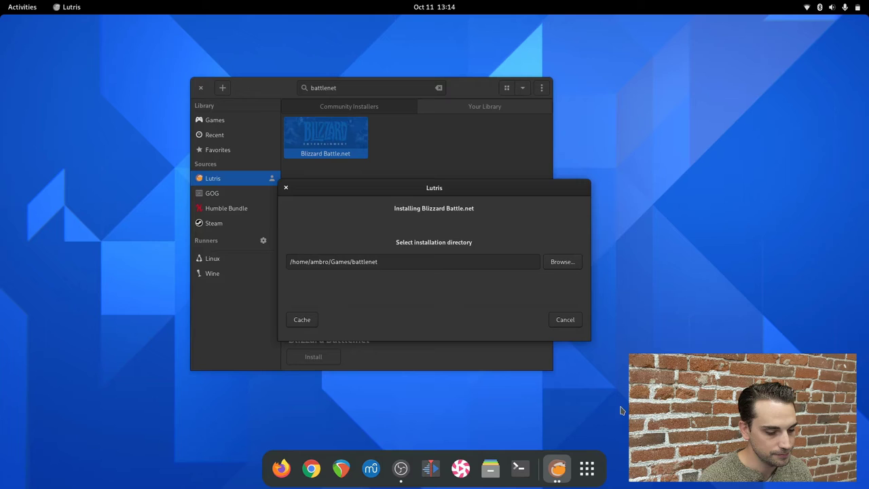
click(301, 319)
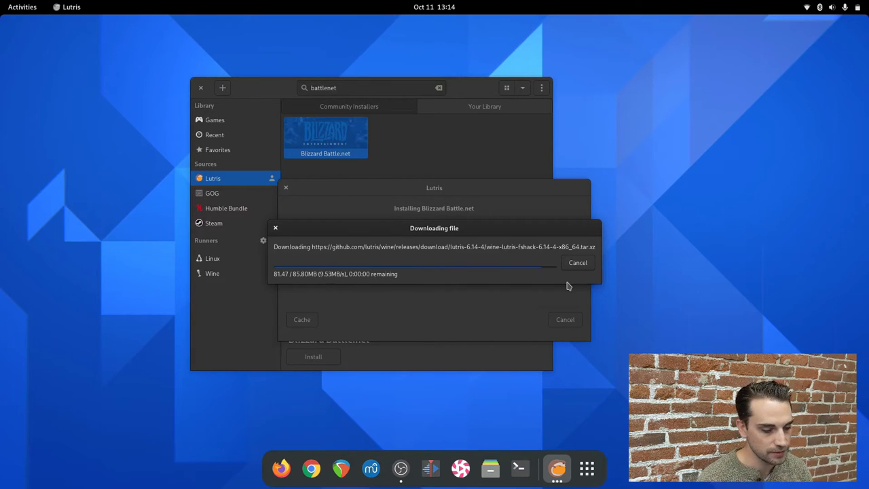
mouse_move(455, 286)
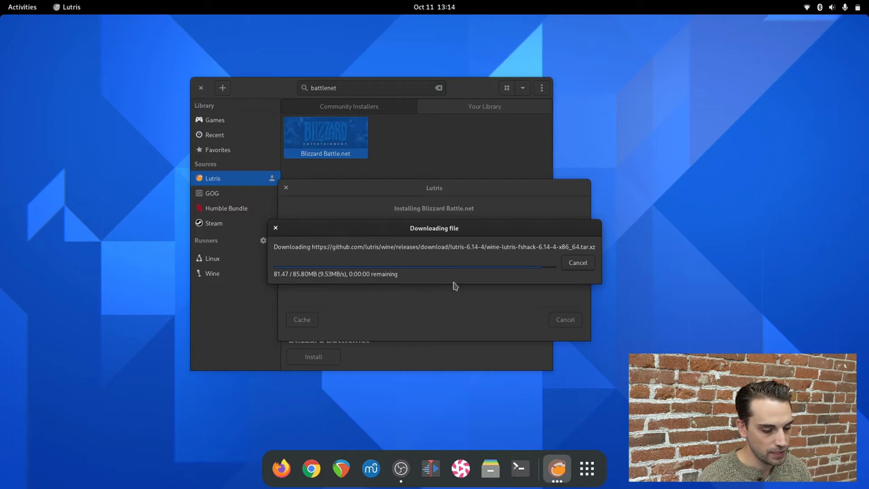
mouse_move(621, 276)
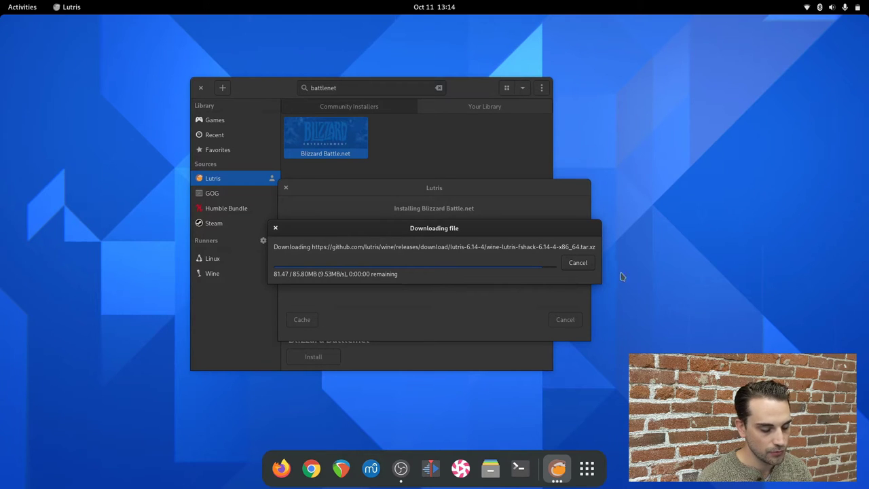
mouse_move(497, 379)
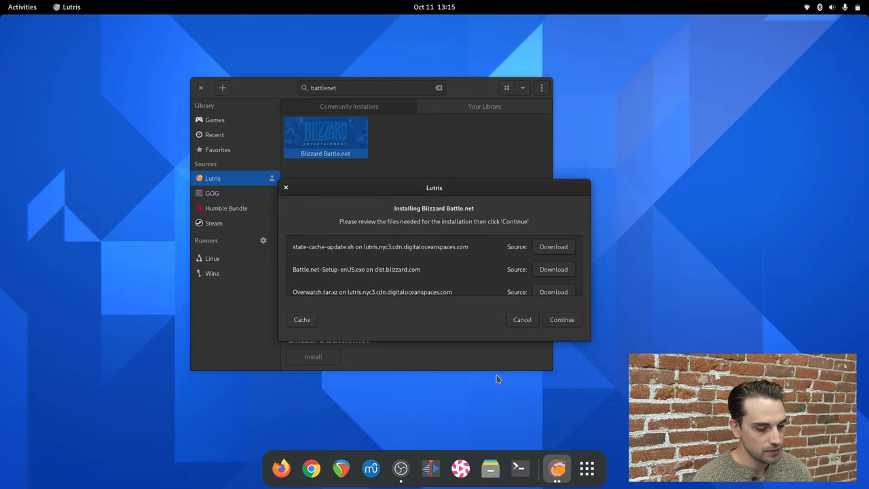
mouse_move(443, 260)
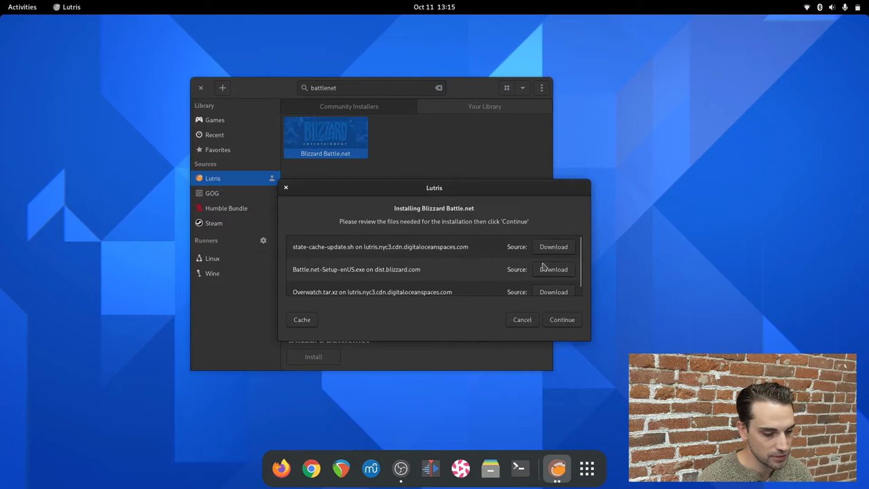
- Continue past the Battle.net installer's required files list
click(553, 269)
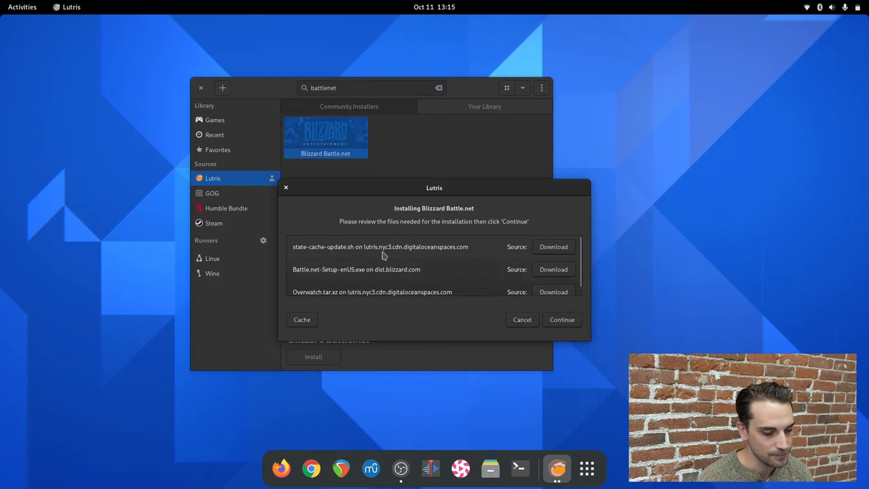
click(561, 319)
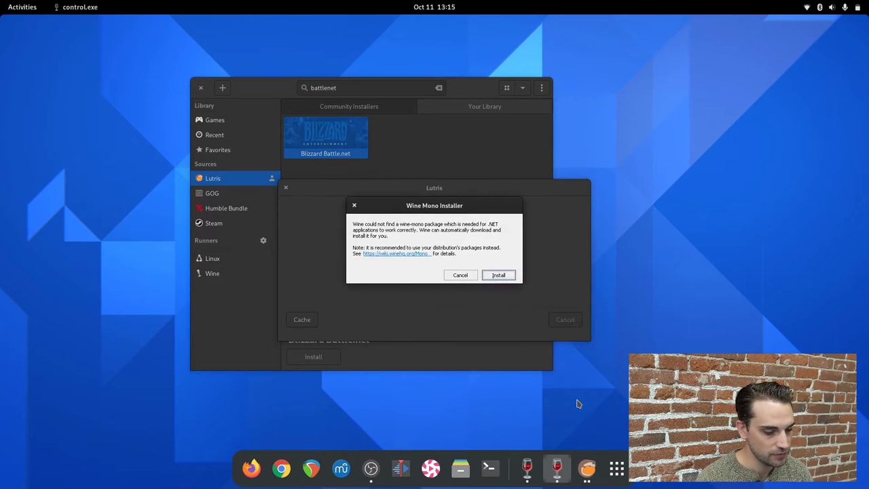
- Accept the wine-mono package install so the 64-bit Wine prefix gets created
click(498, 275)
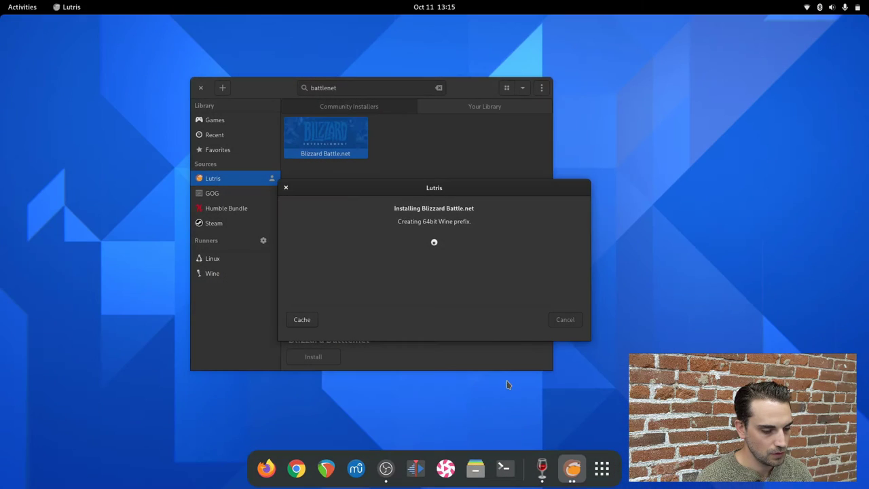
mouse_move(628, 300)
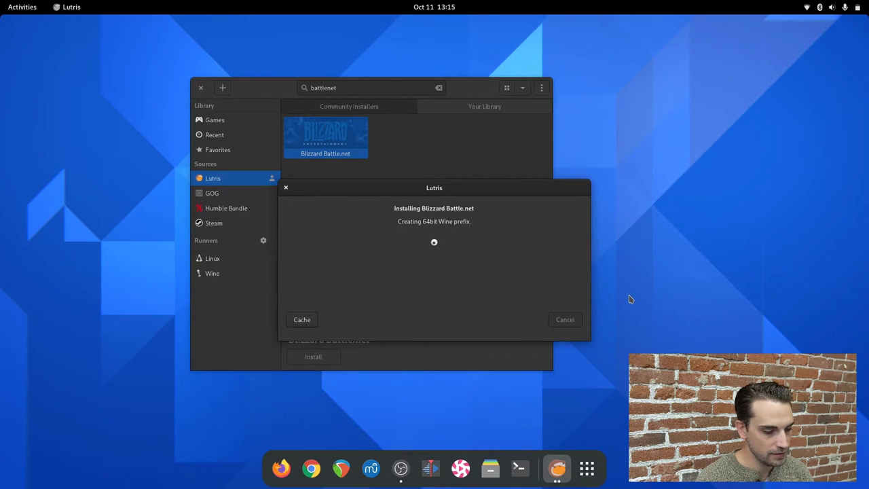
mouse_move(499, 208)
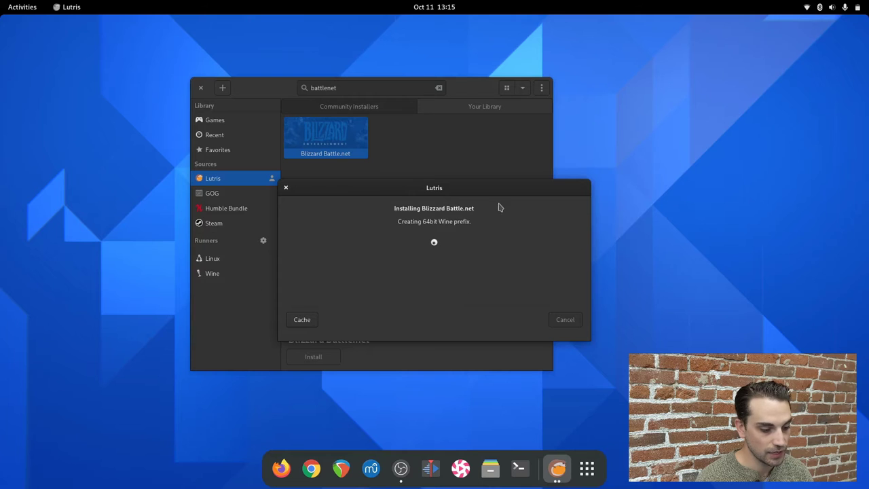
mouse_move(674, 286)
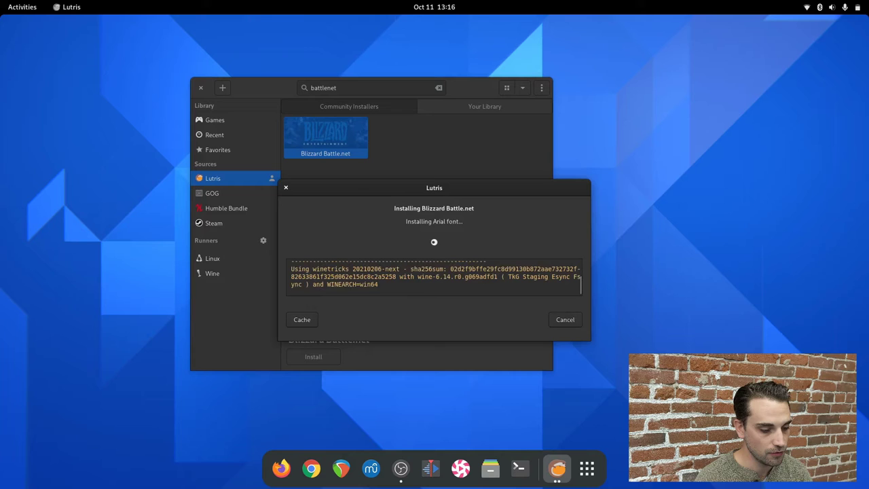
mouse_move(452, 302)
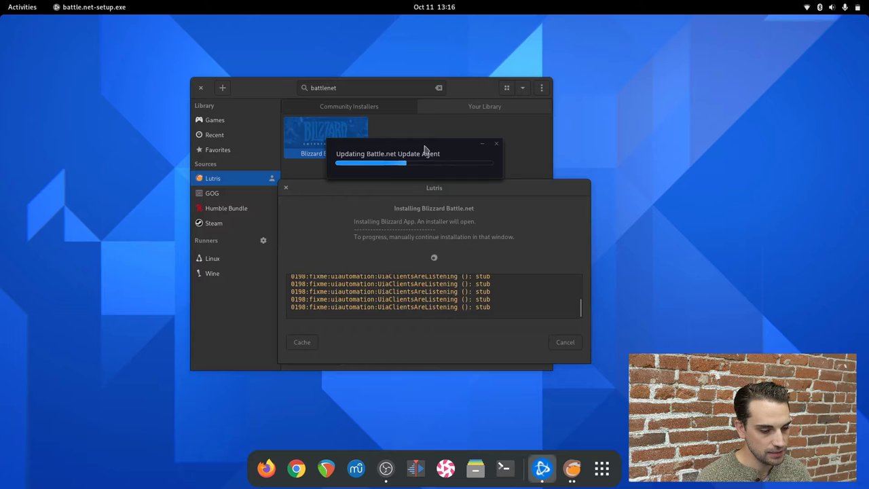
- Install Battle.net at the default location with launch-at-startup turned off
drag(427, 149, 692, 114)
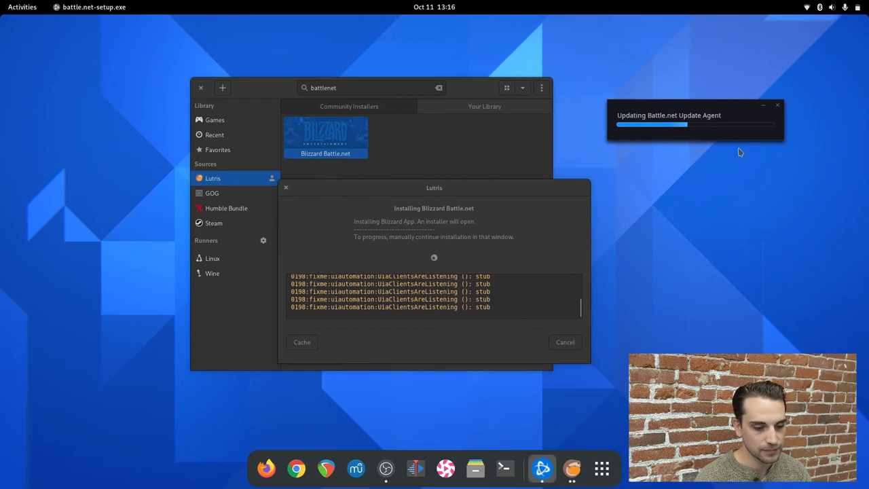
mouse_move(655, 150)
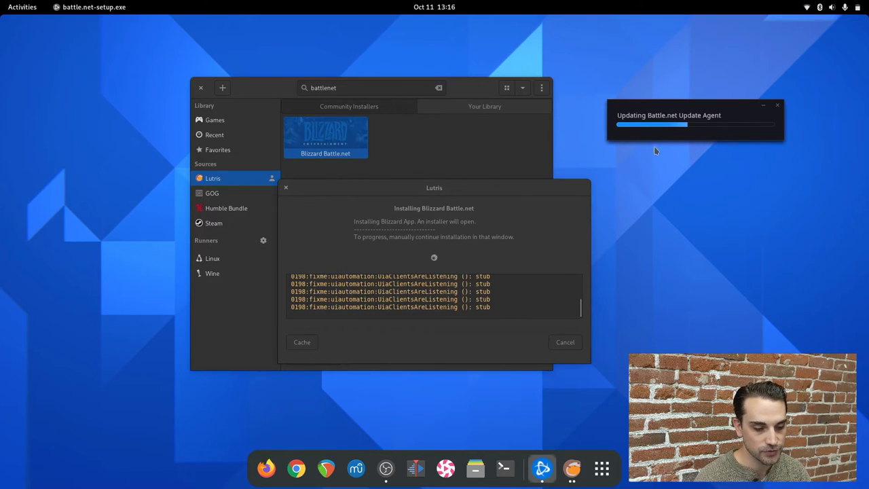
mouse_move(719, 135)
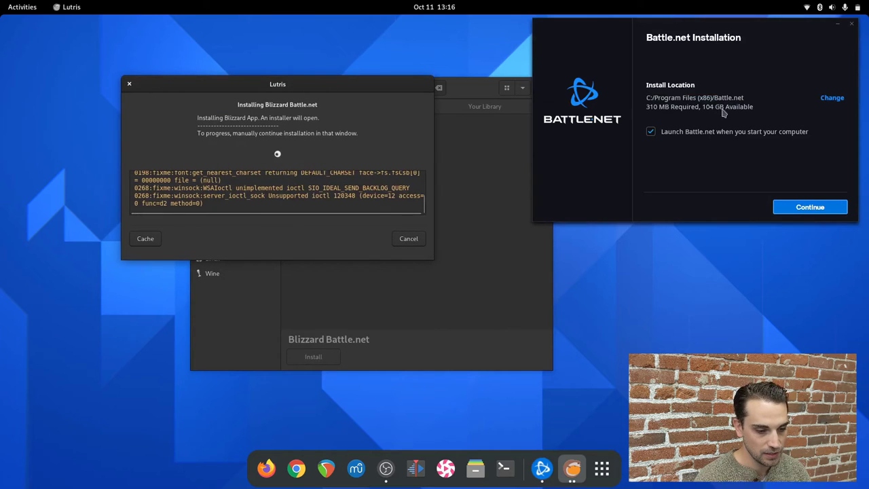
drag(692, 24, 607, 84)
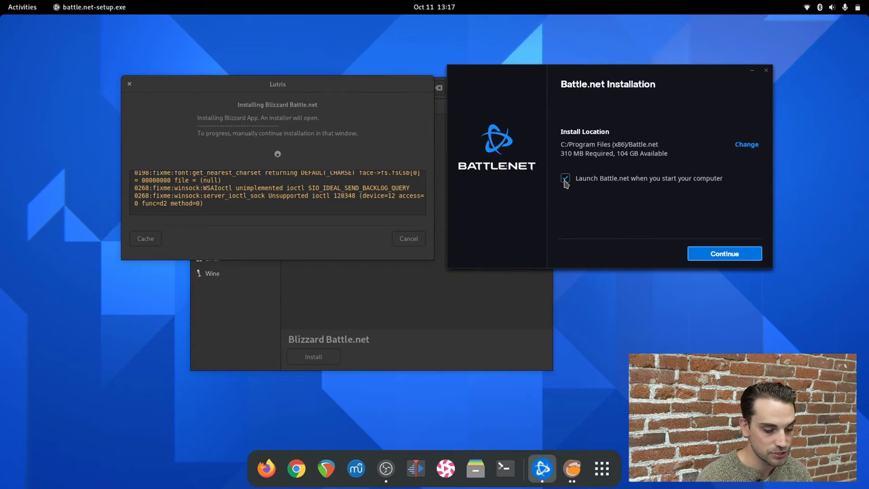
click(565, 178)
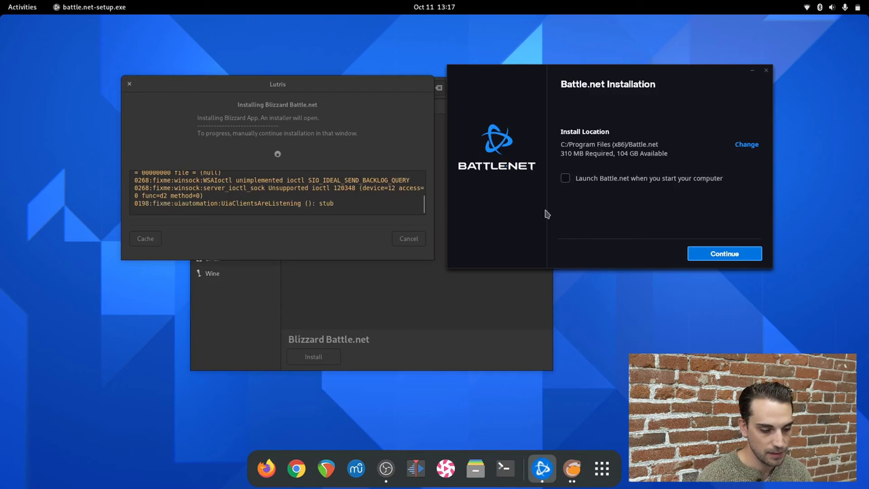
mouse_move(568, 207)
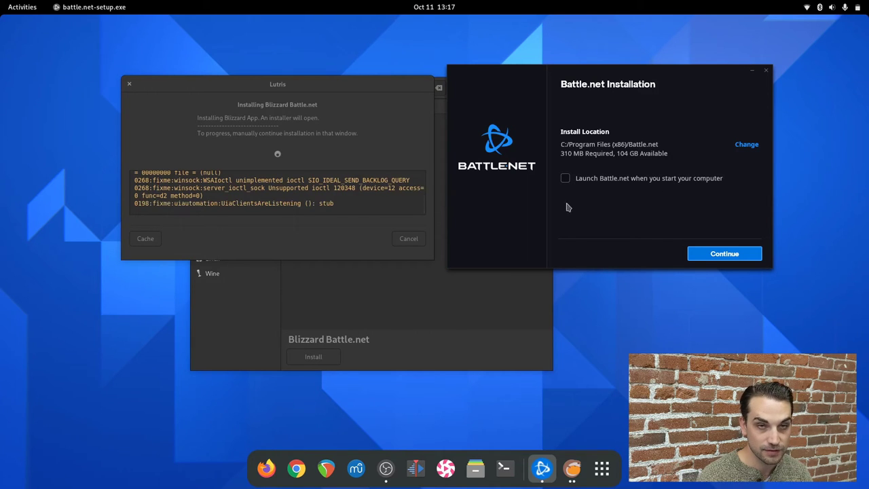
mouse_move(684, 203)
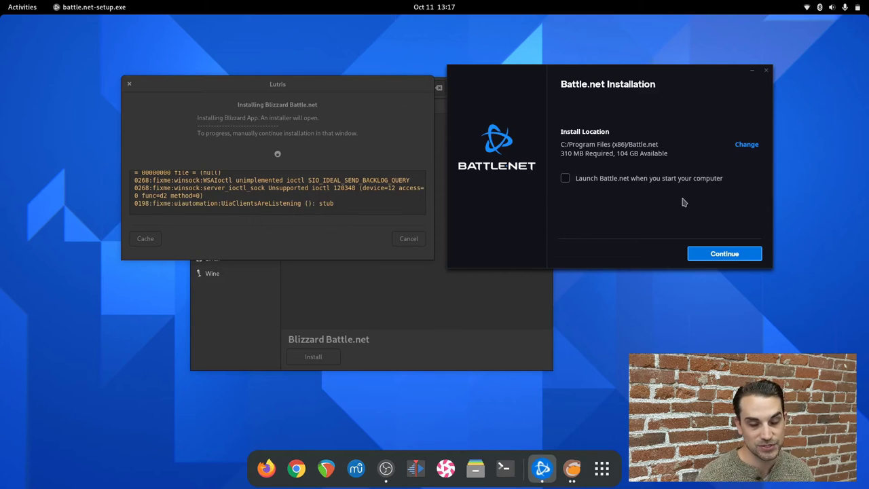
mouse_move(681, 199)
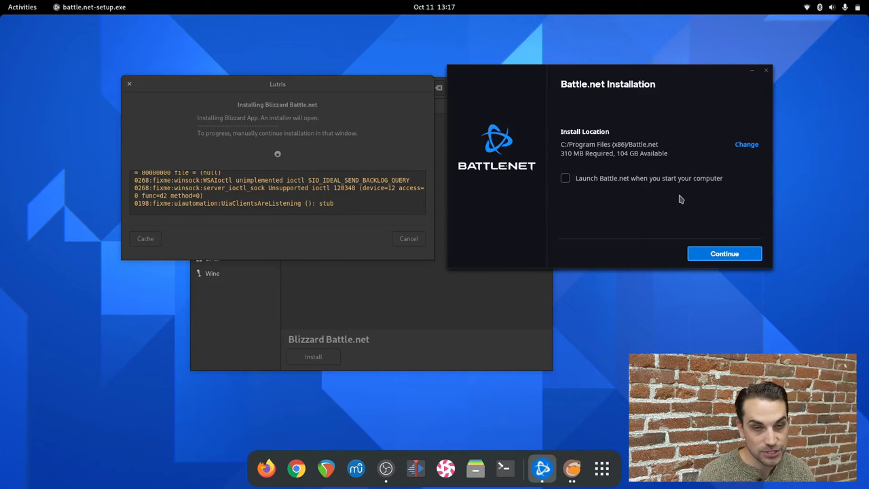
mouse_move(667, 268)
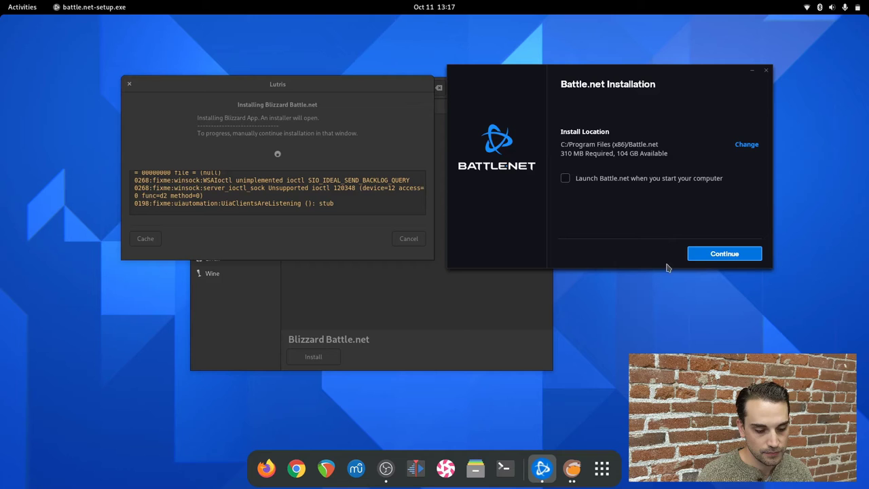
click(724, 254)
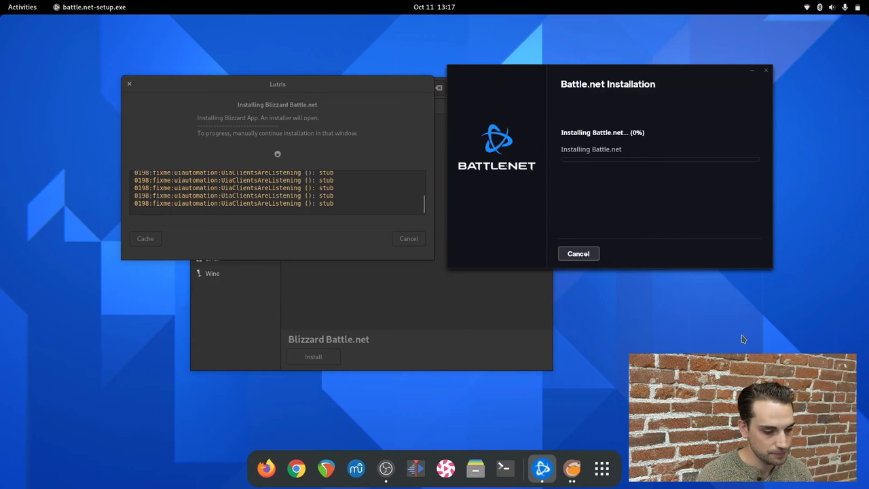
mouse_move(582, 232)
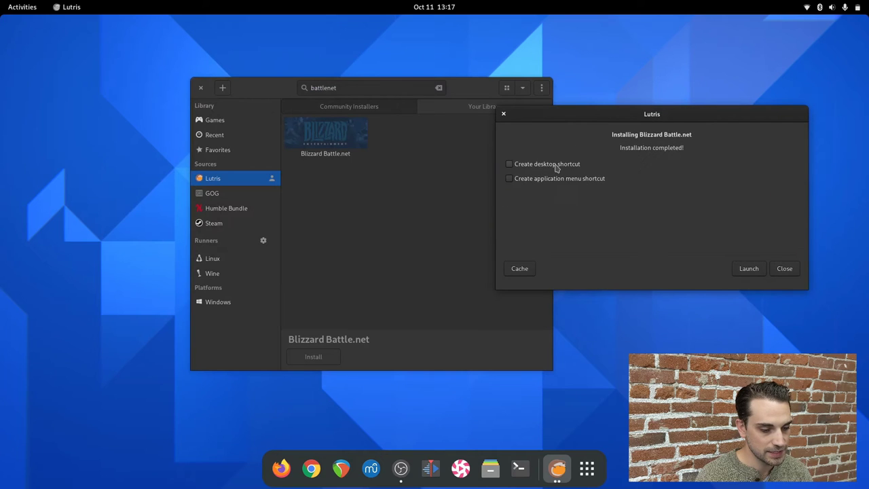
mouse_move(557, 187)
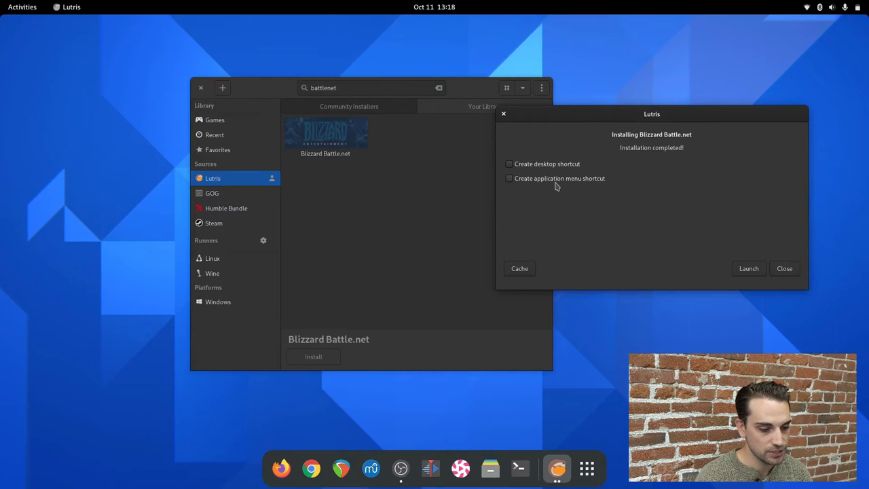
mouse_move(541, 148)
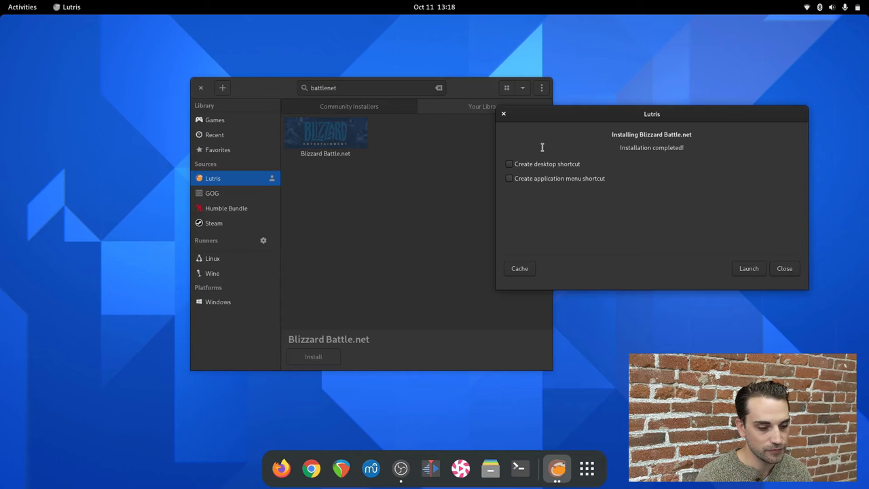
mouse_move(292, 158)
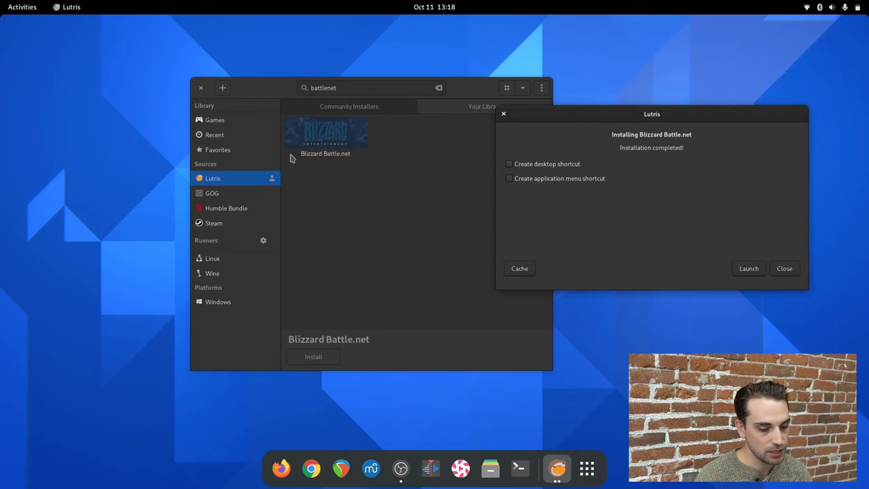
mouse_move(638, 238)
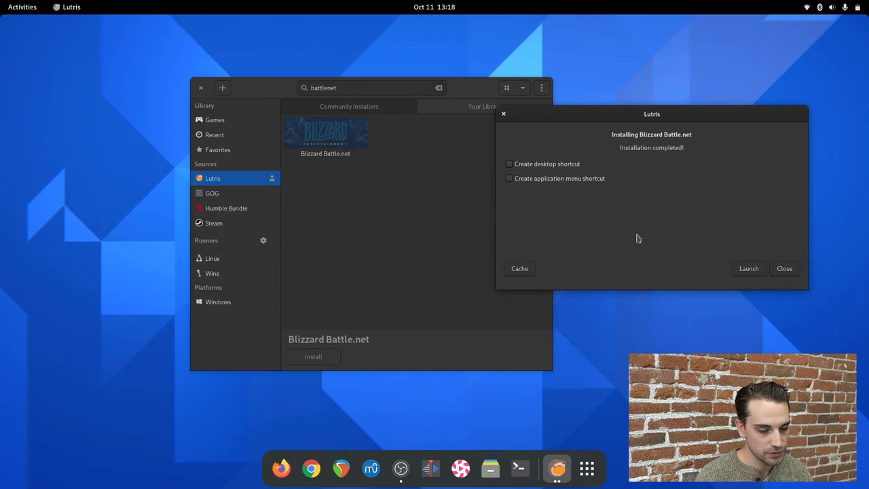
mouse_move(676, 278)
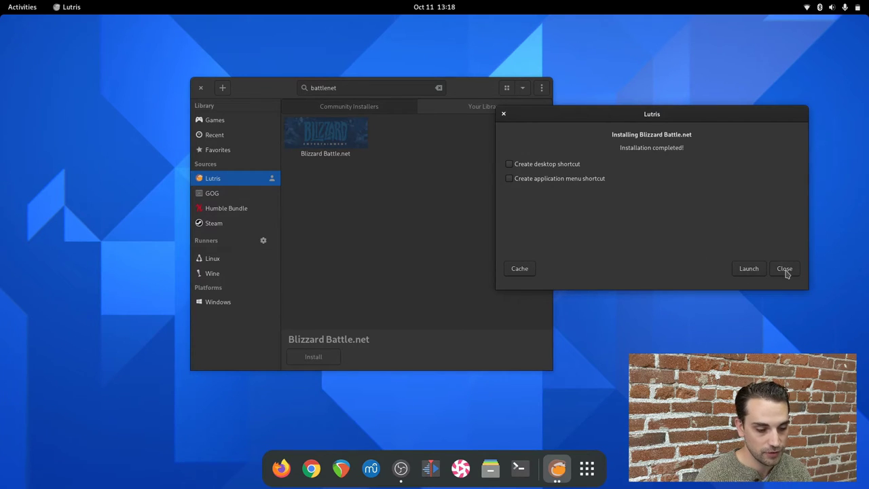
- Close the Installation completed dialog without desktop or menu shortcuts
click(784, 268)
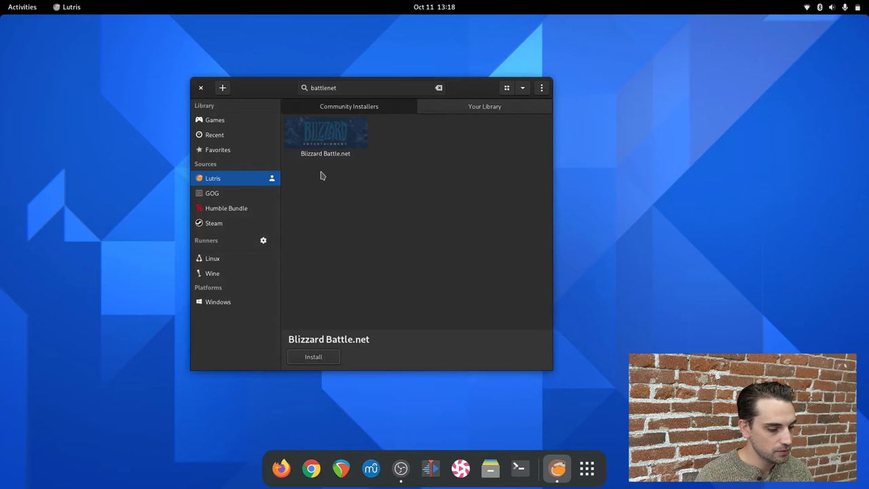
- Show Wine runner games and open the Manage wine versions dialog
drag(387, 86, 390, 78)
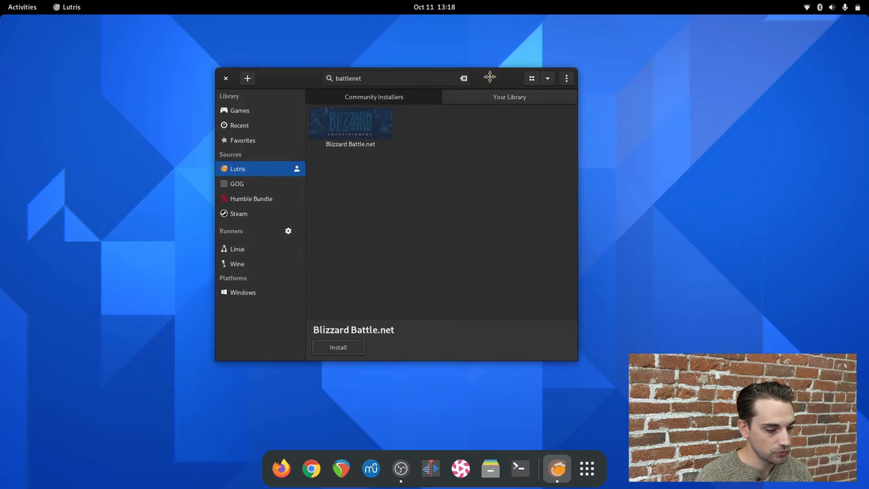
mouse_move(450, 164)
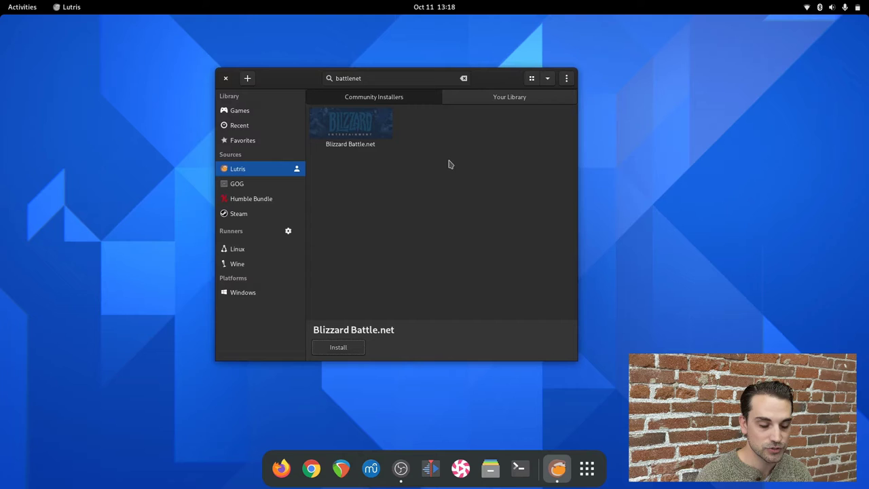
mouse_move(353, 158)
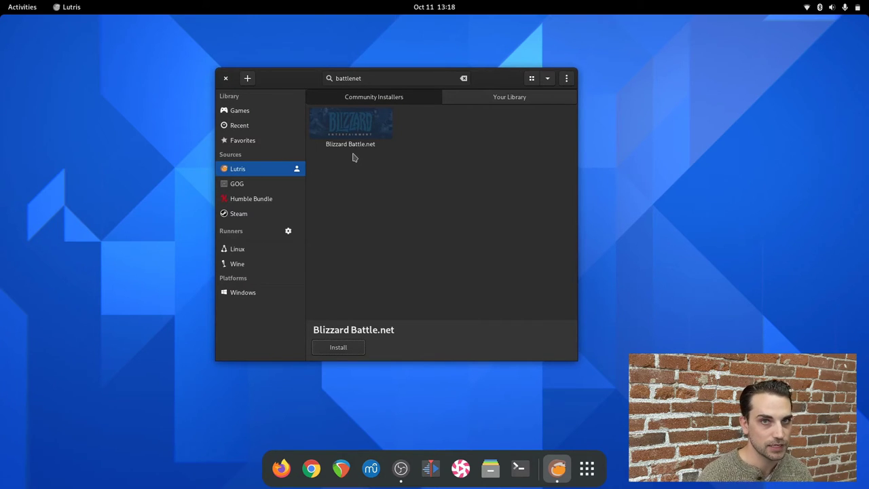
mouse_move(339, 283)
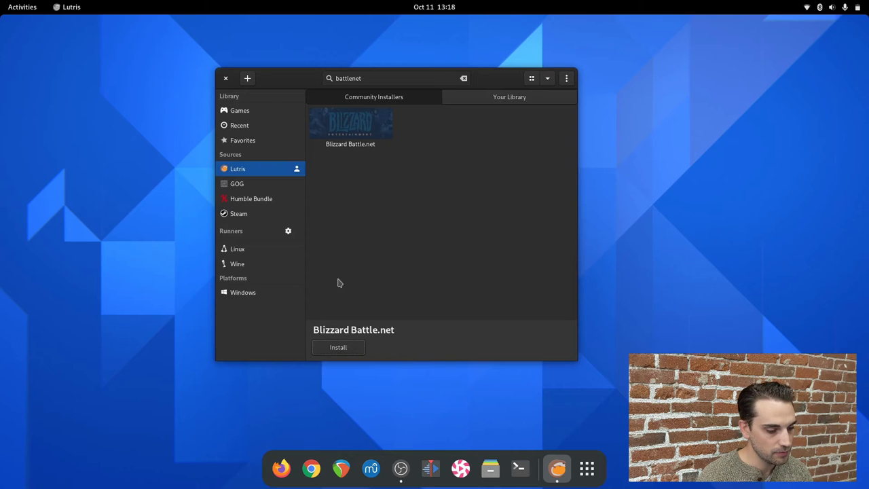
mouse_move(238, 264)
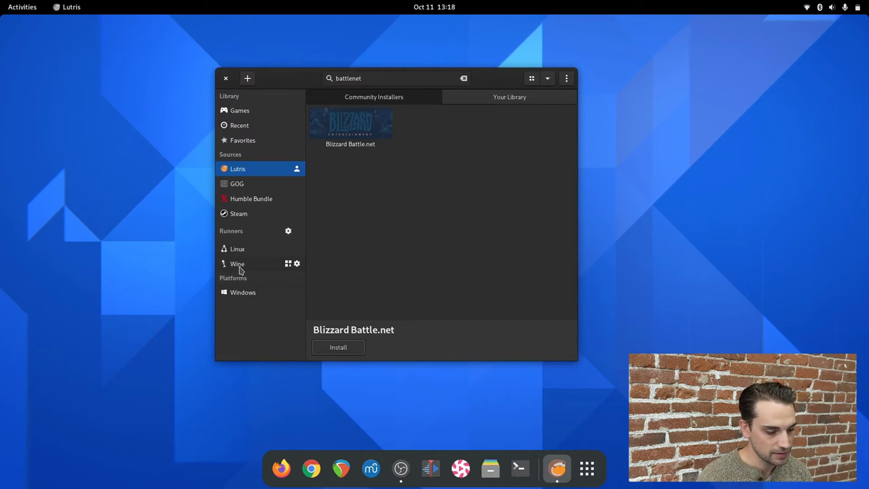
click(509, 97)
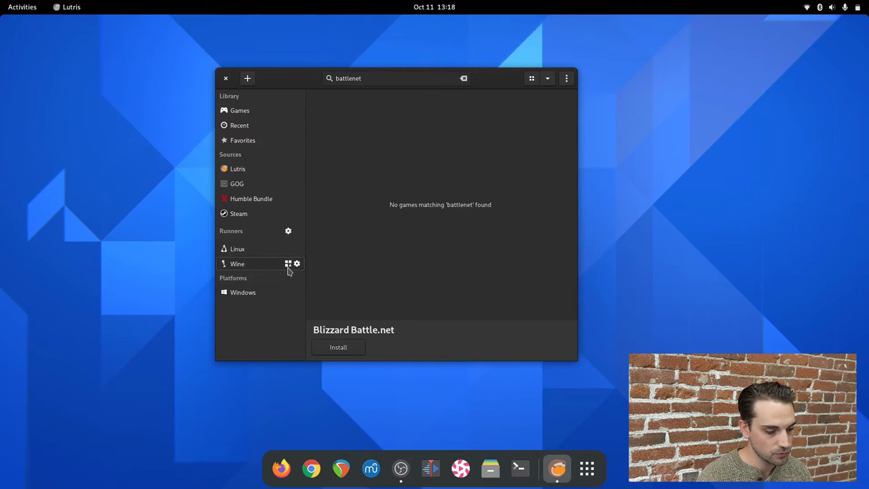
click(296, 263)
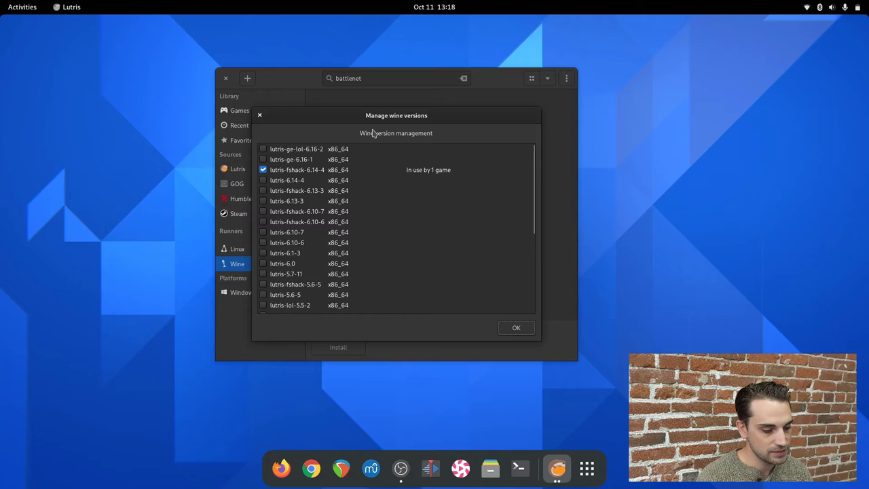
mouse_move(314, 268)
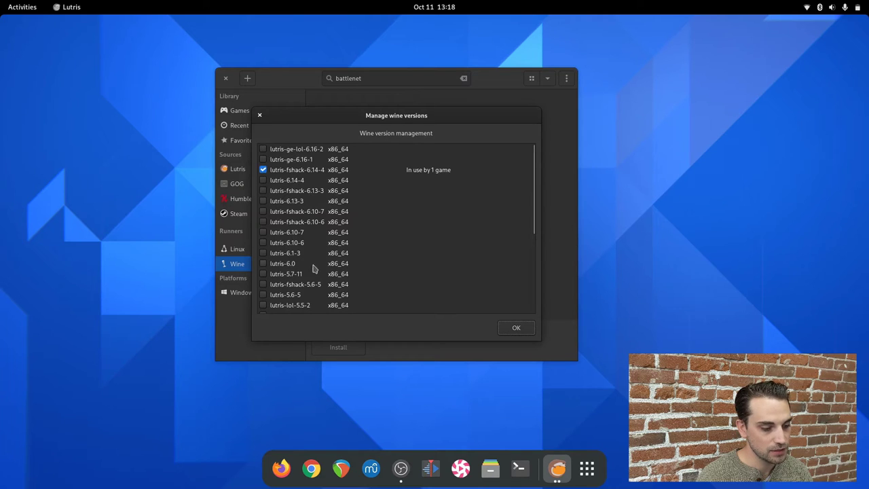
mouse_move(313, 288)
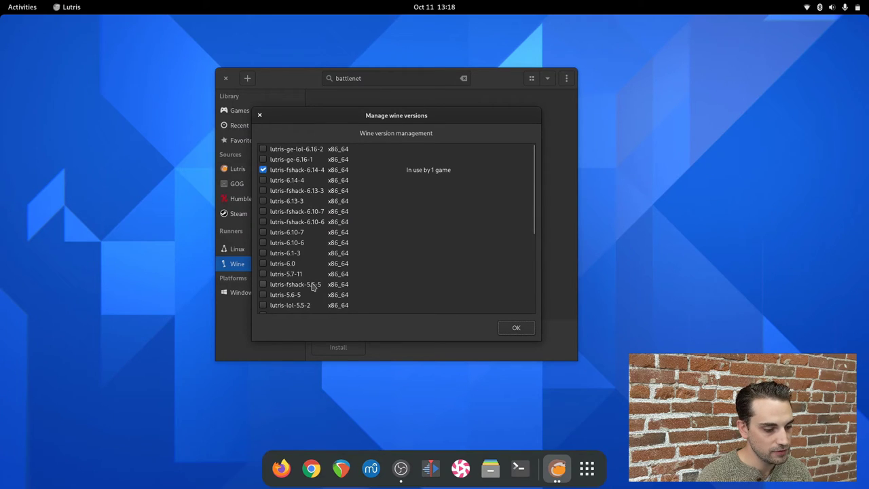
mouse_move(277, 169)
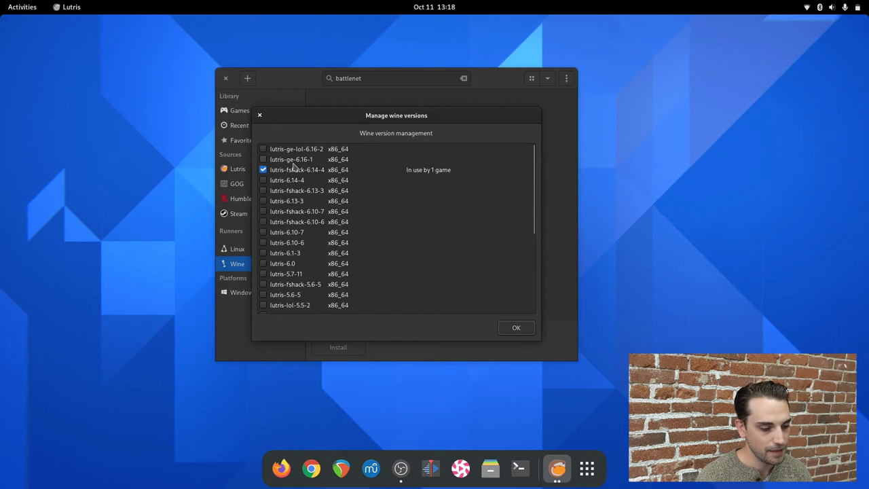
mouse_move(282, 168)
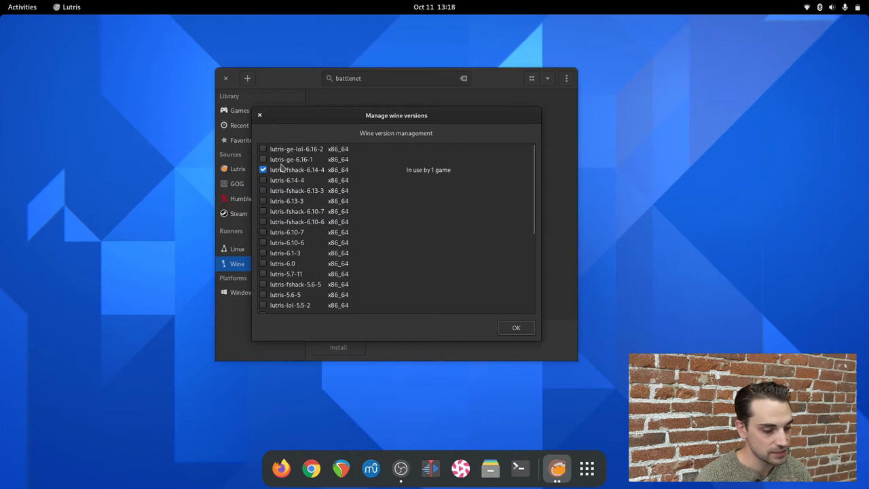
- Tick lutris-ge-6.16-1 in the wine versions list to download it
click(264, 159)
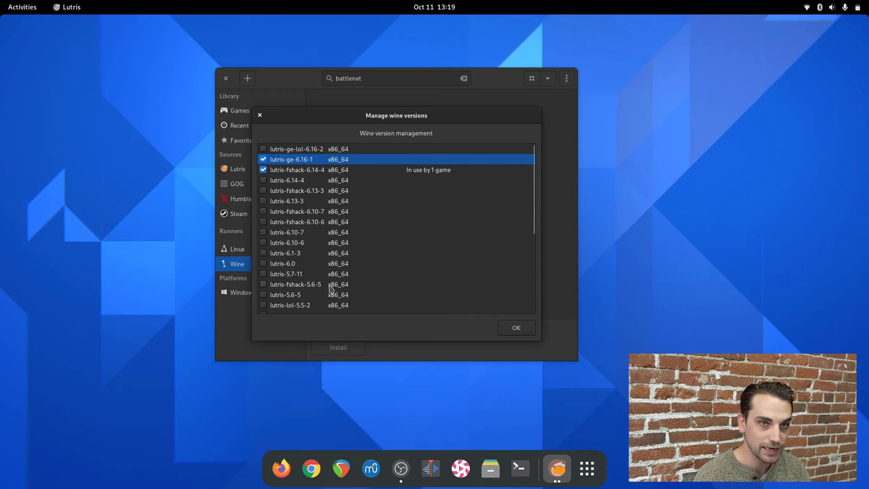
mouse_move(317, 235)
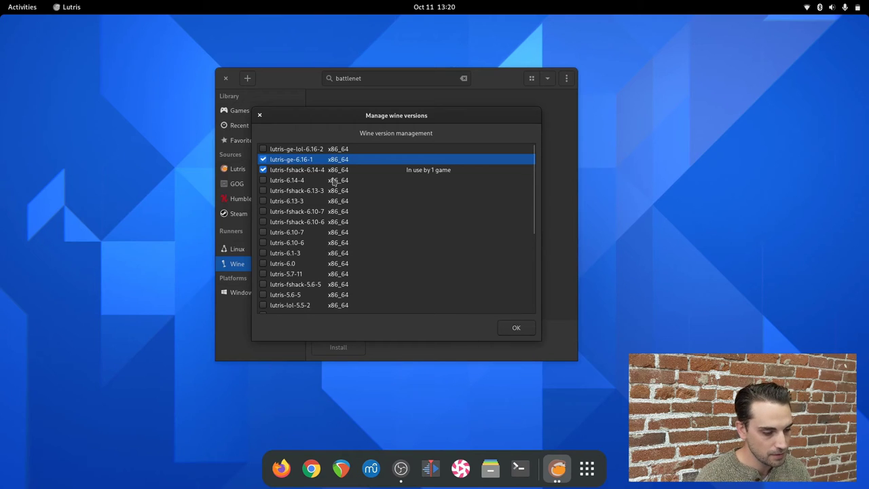
- Close wine versions, select Blizzard Battle.net under Lutris, and open its Play dropdown
click(516, 327)
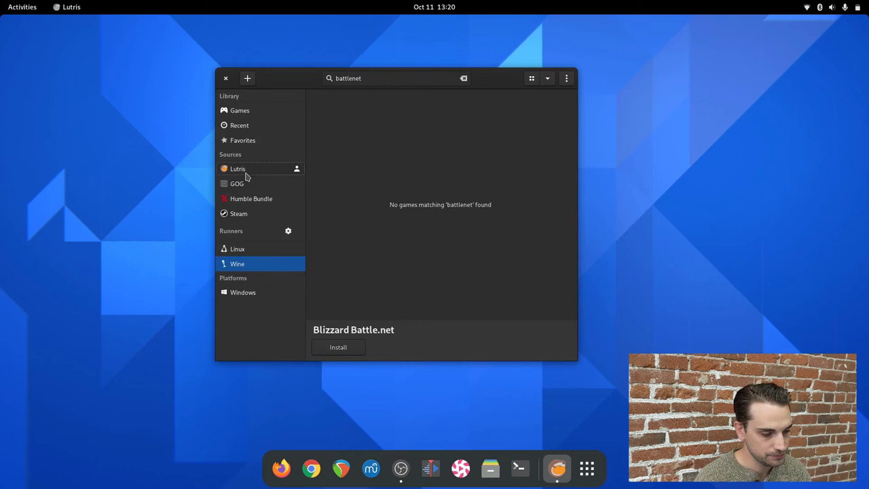
click(238, 169)
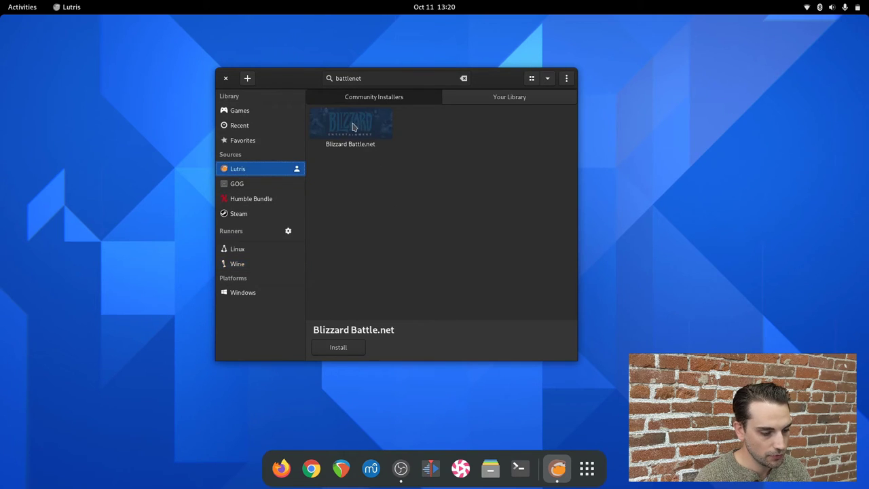
click(350, 128)
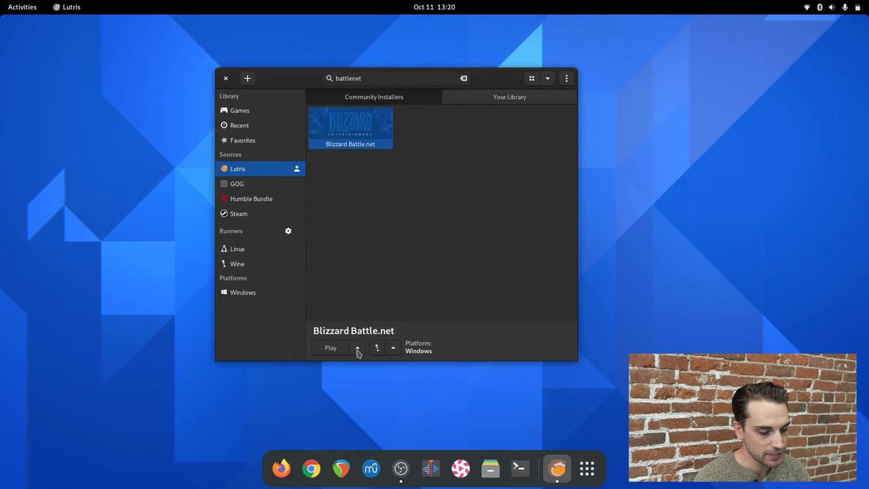
click(357, 347)
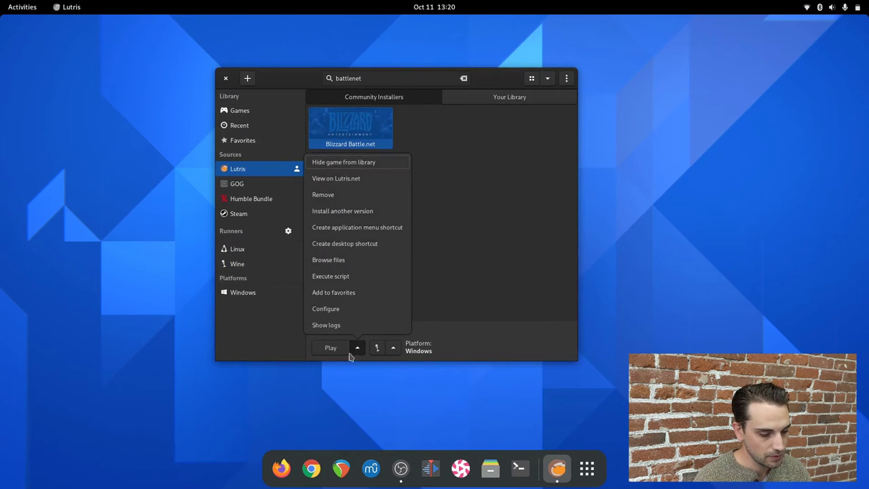
mouse_move(325, 308)
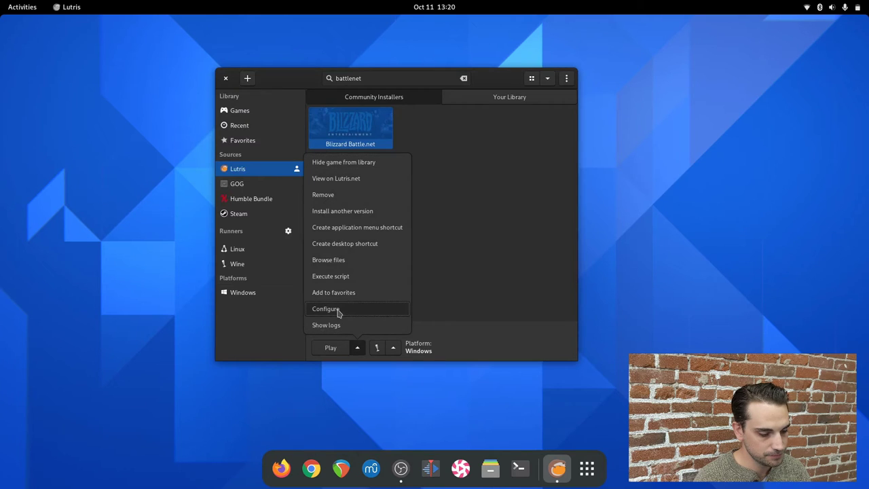
- Change Battle.net's runner Wine version from lutris-fshack-6.14-4 to lutris-ge-6.16-1
click(326, 308)
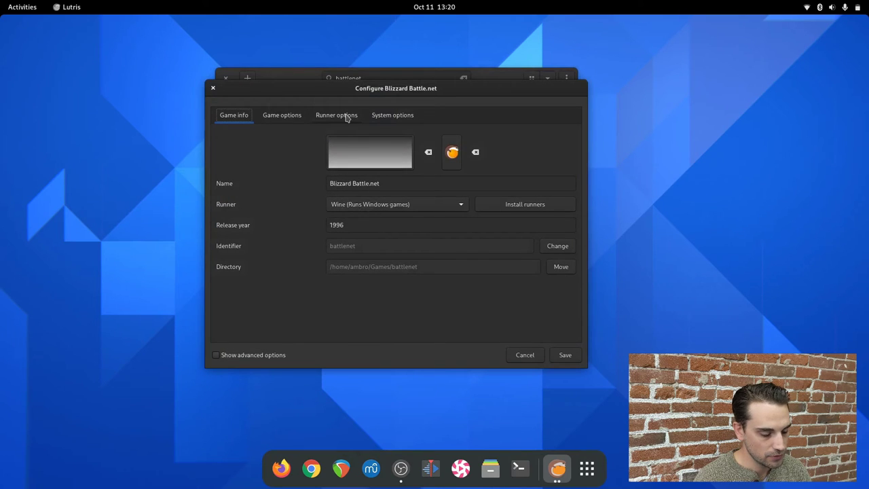
click(336, 115)
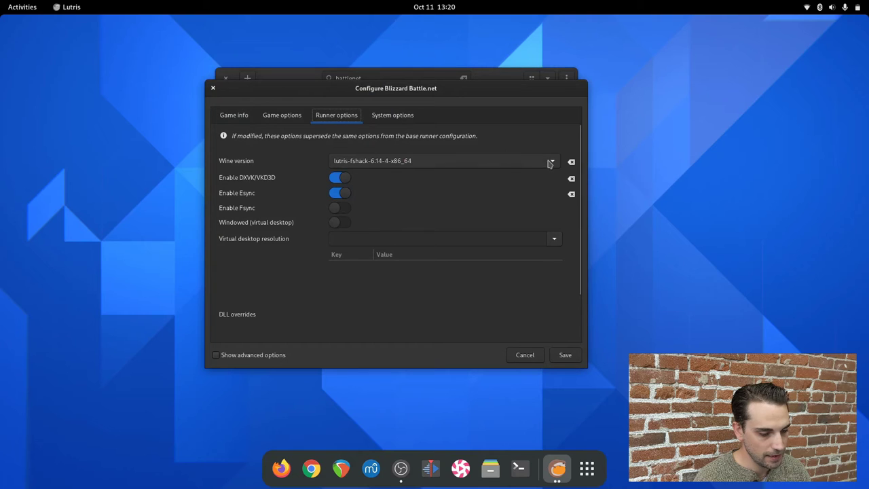
click(551, 161)
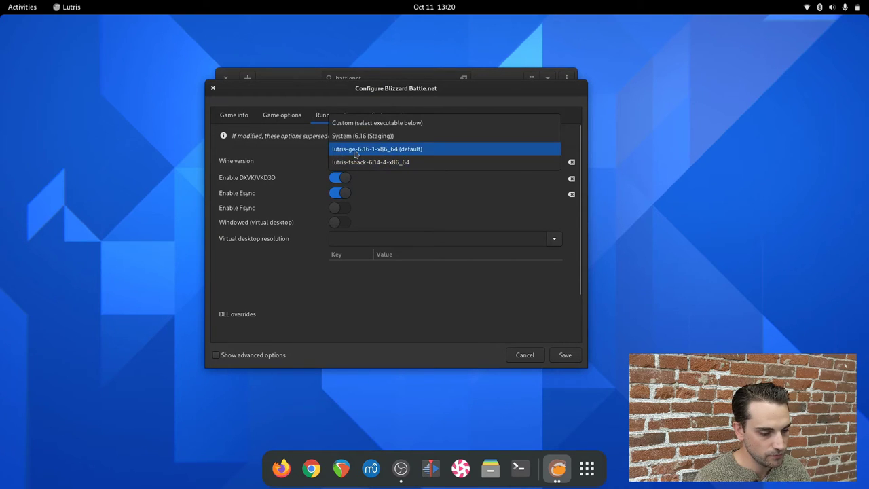
mouse_move(339, 158)
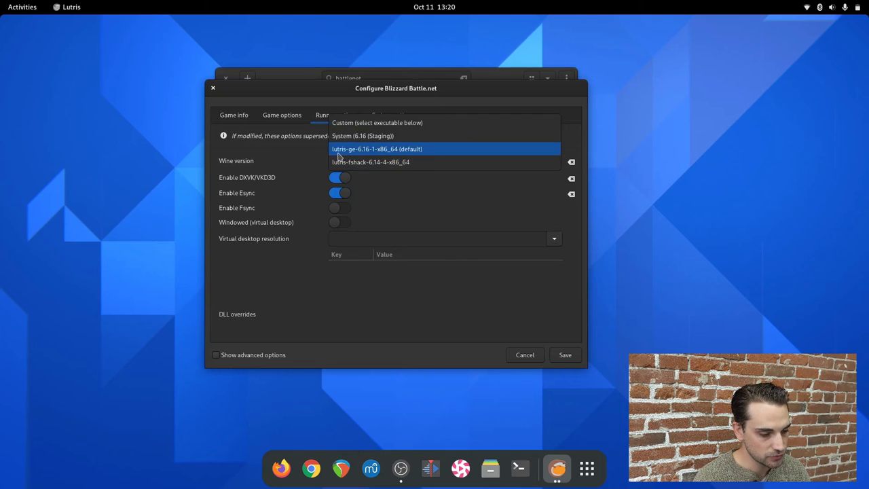
mouse_move(358, 157)
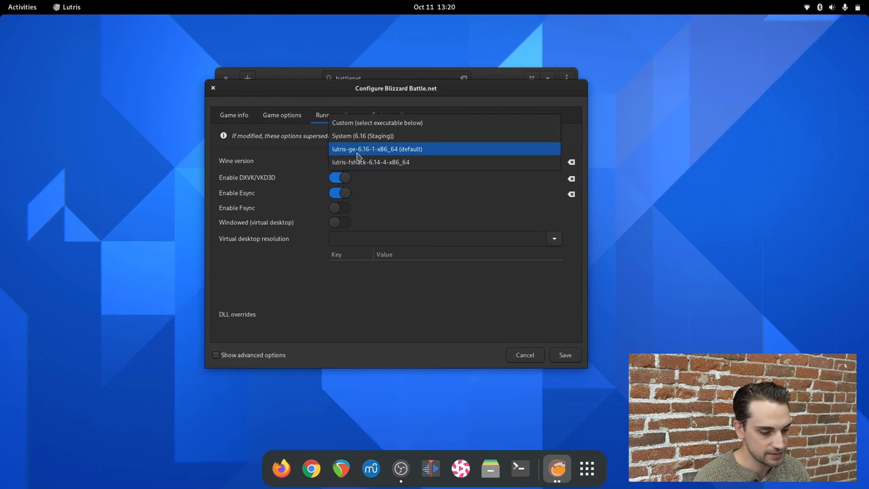
click(377, 149)
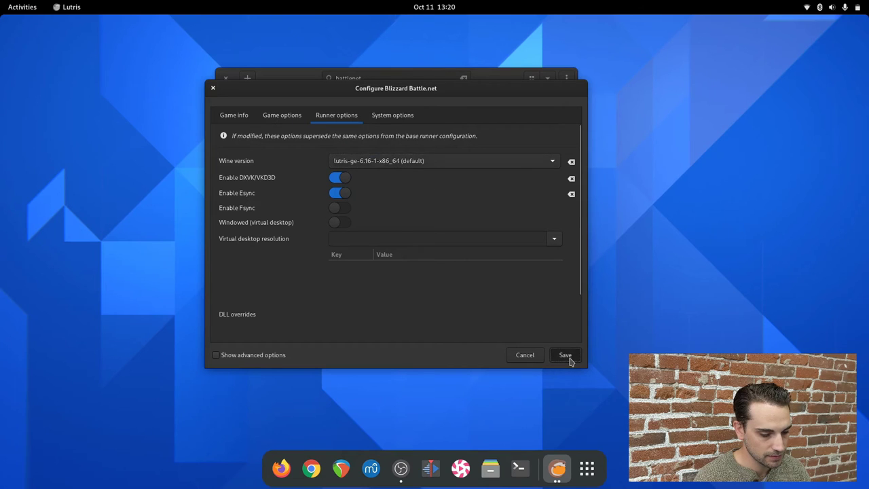
- Save the lutris-ge-6.16-1 setting and launch Blizzard Battle.net to its login window
click(564, 355)
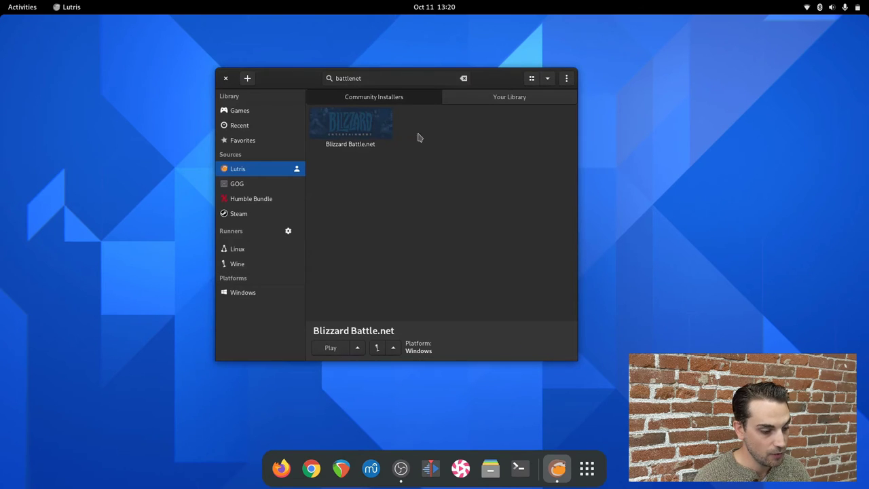
mouse_move(360, 130)
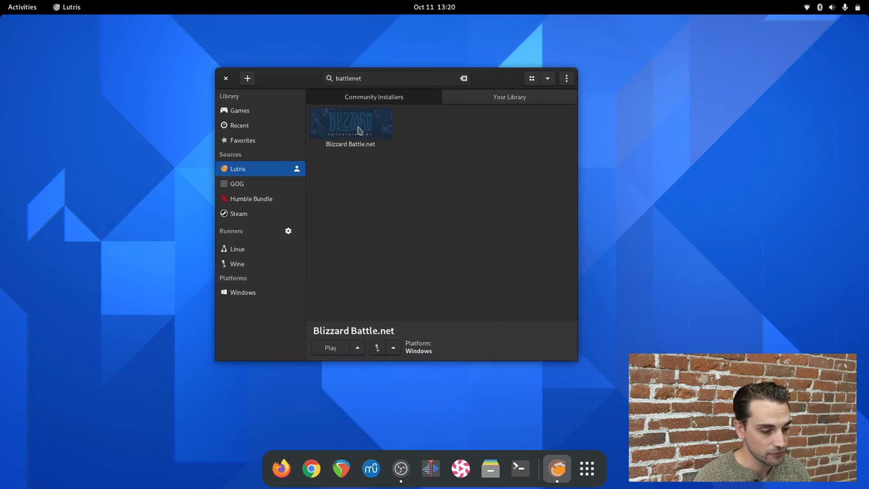
click(351, 127)
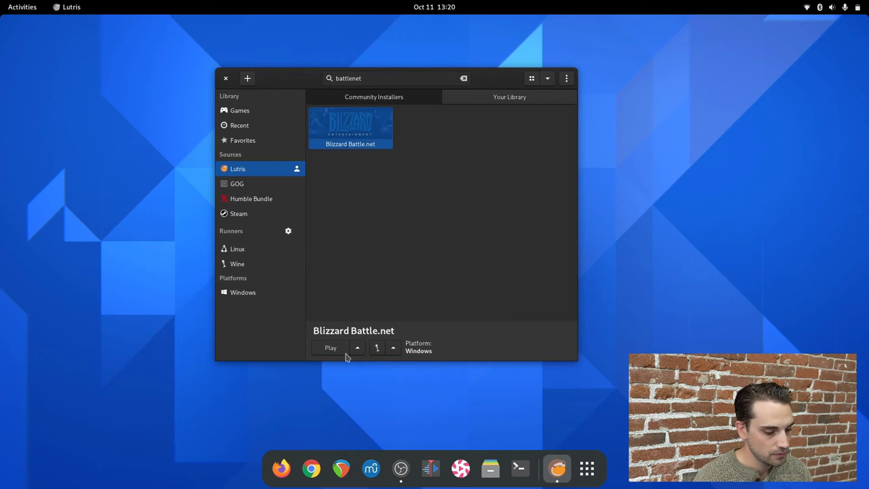
click(330, 348)
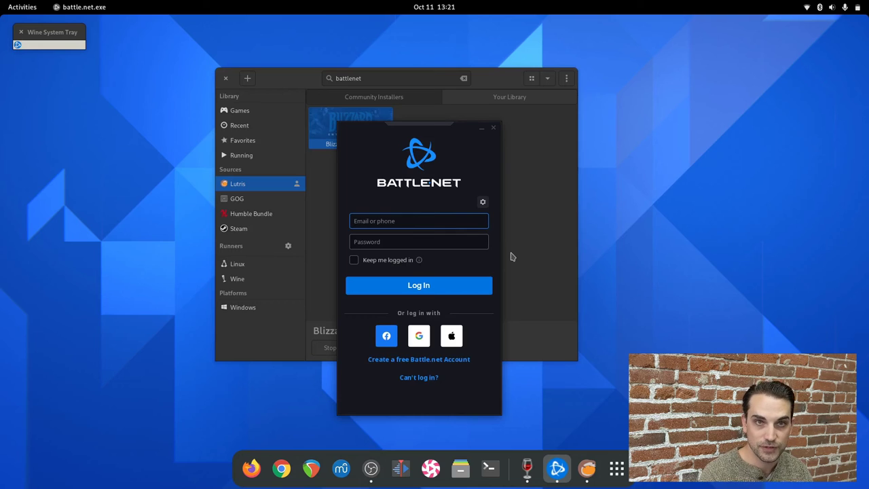
- Log in to the Battle.net account, reaching the games library
click(418, 284)
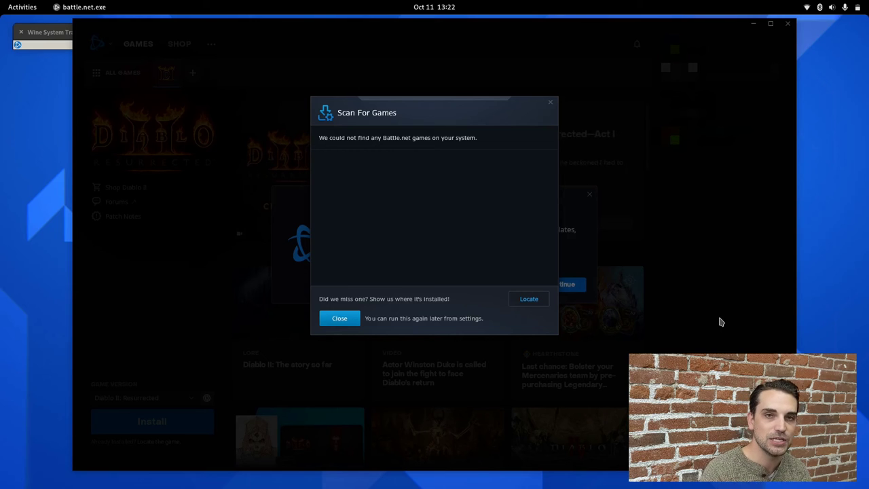
mouse_move(296, 345)
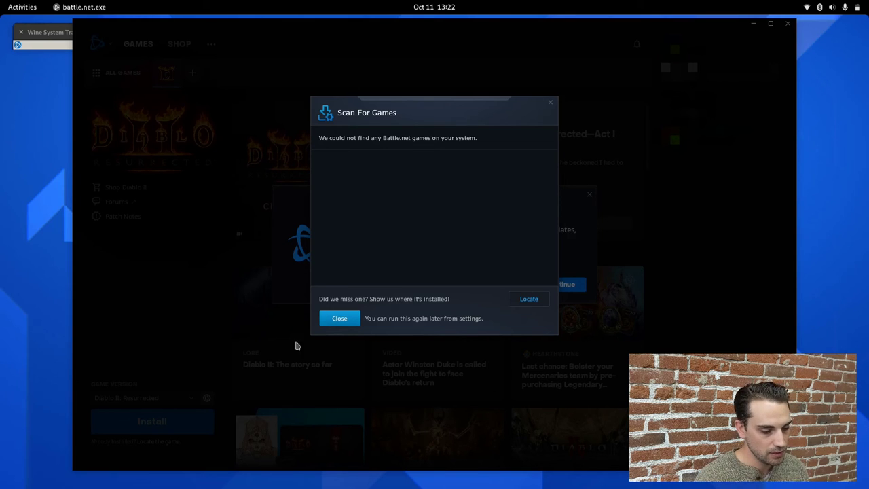
- Dismiss the Scan For Games result, welcome popup and tour tip
click(339, 318)
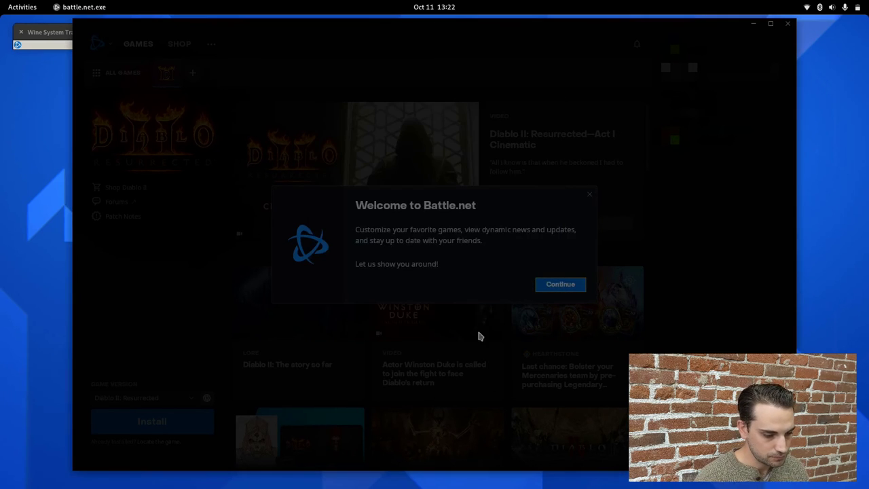
click(560, 284)
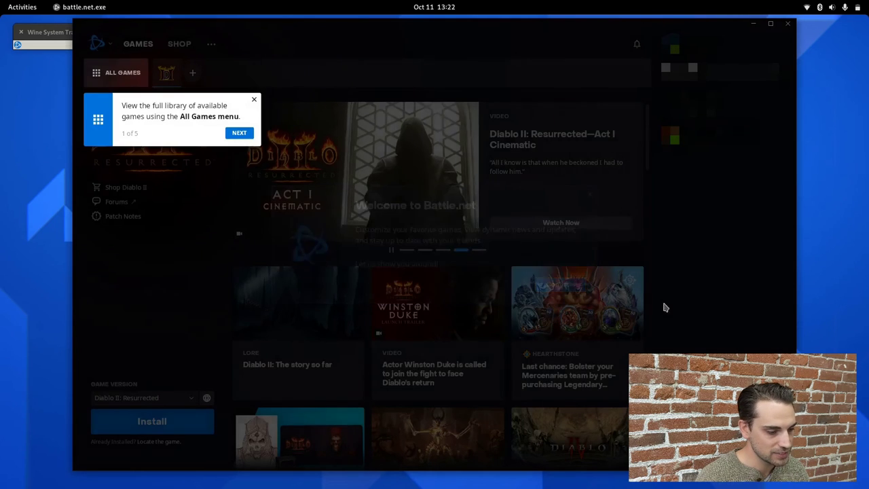
click(239, 132)
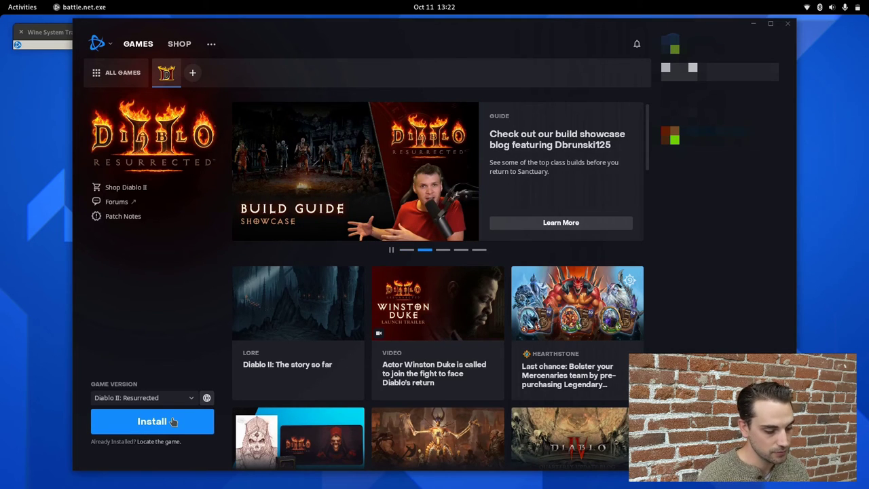
- Install Diablo II: Resurrected using the default location and languages
click(152, 421)
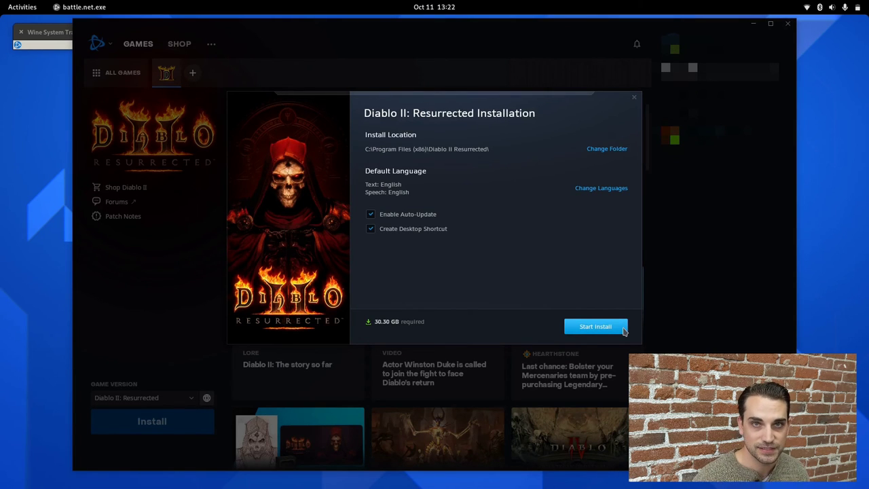
click(595, 327)
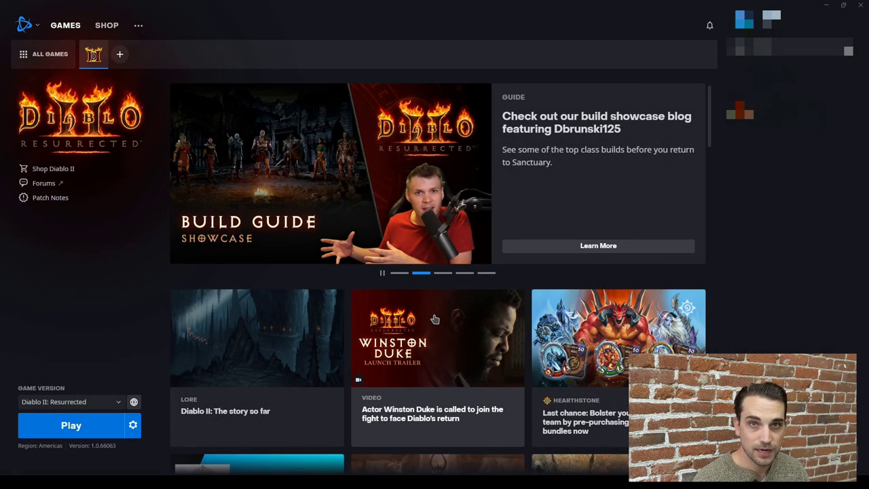
mouse_move(5, 389)
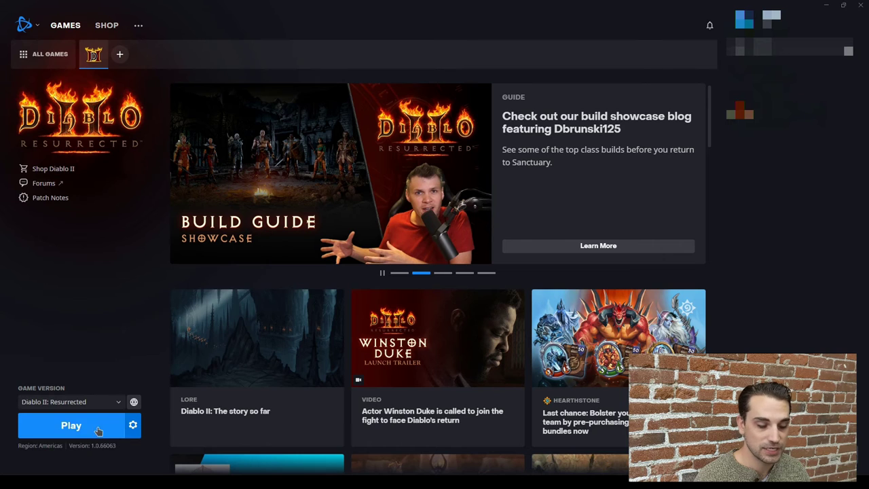
- Launch Diablo II: Resurrected from the Game Version Play button
click(72, 425)
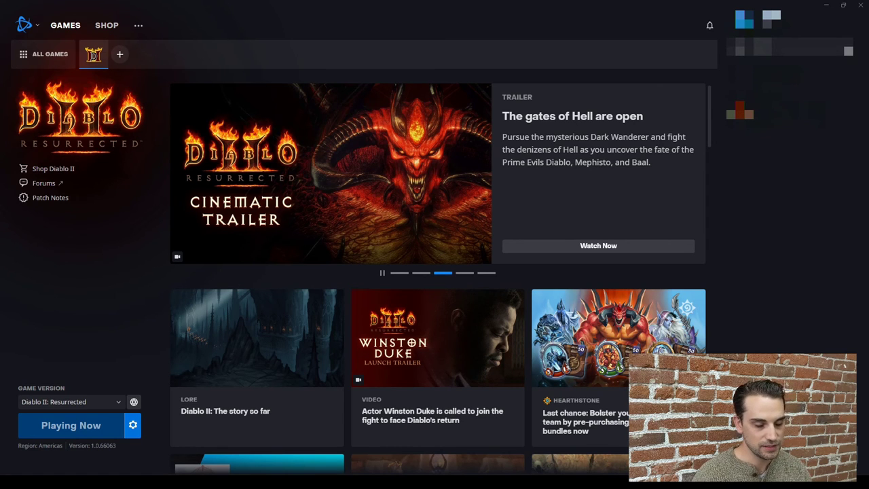
- Let Diablo II: Resurrected load to its 'press any key' title screen
click(71, 425)
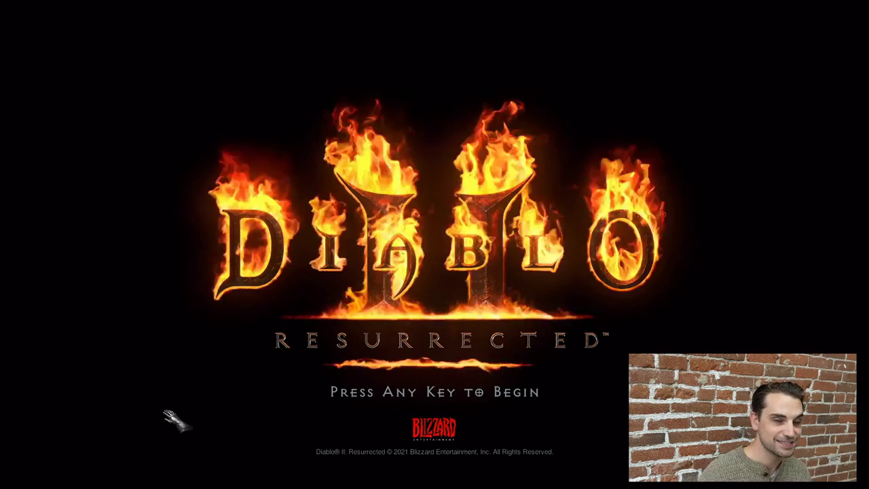